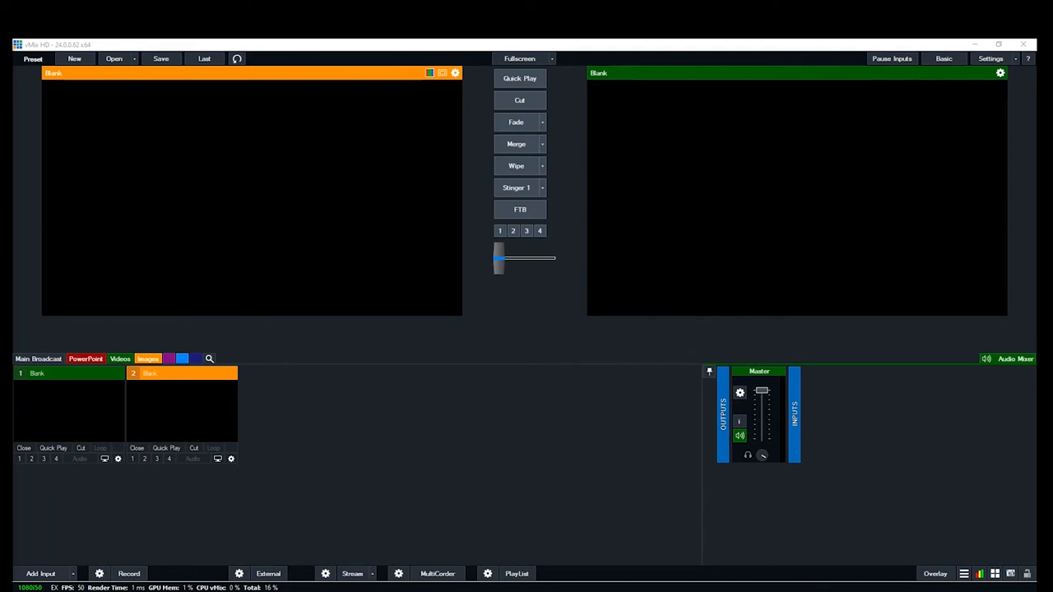
mouse_move(469, 395)
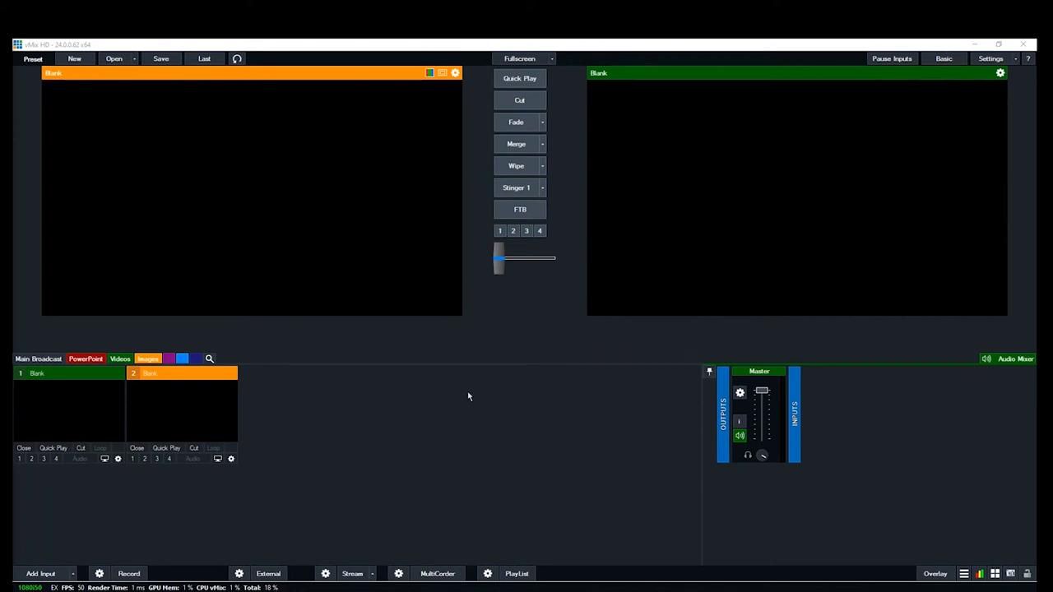
mouse_move(327, 397)
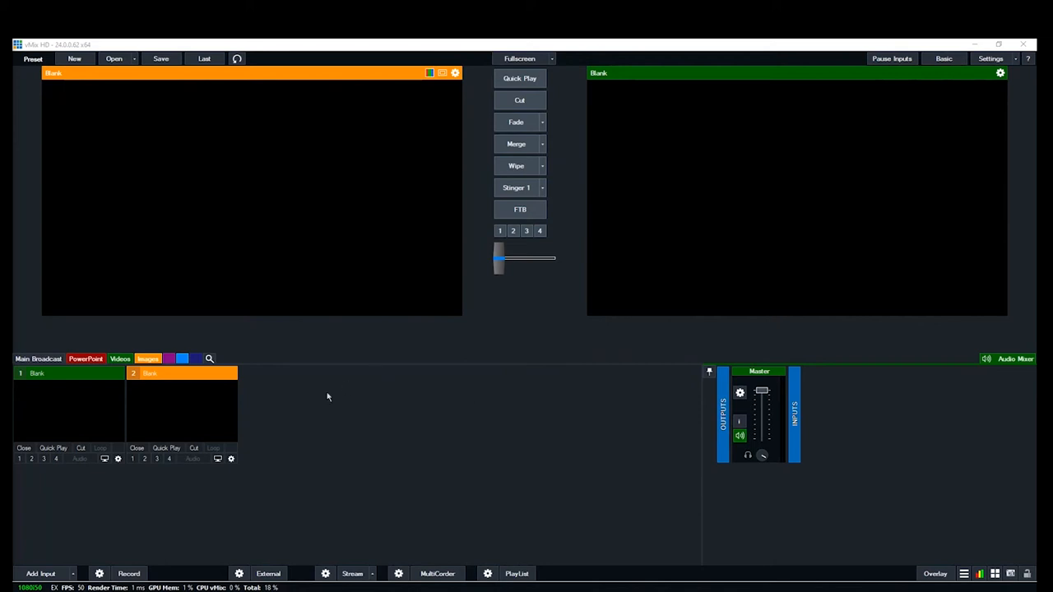
mouse_move(165, 421)
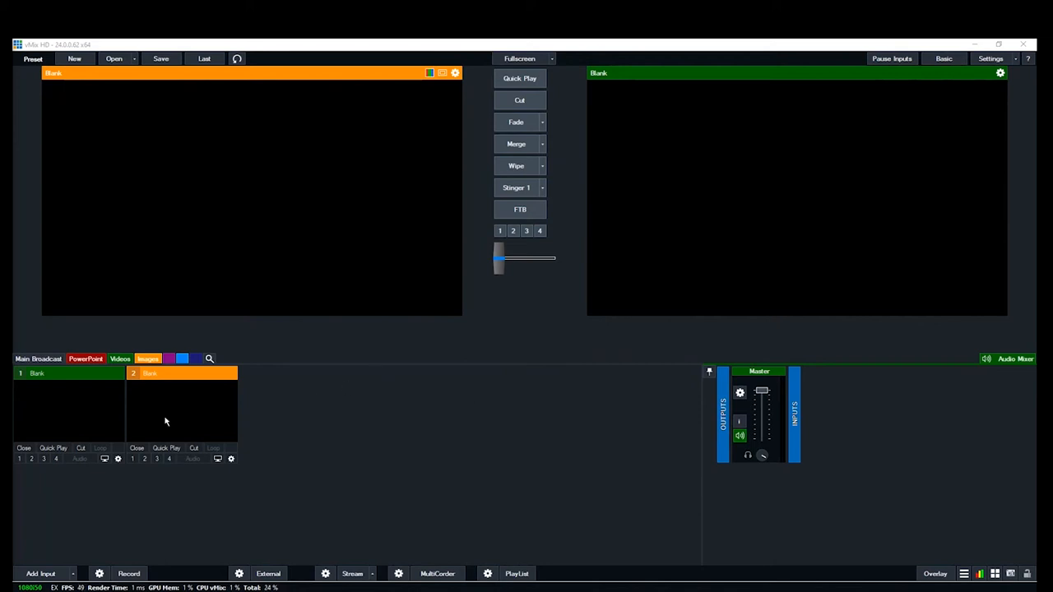
mouse_move(270, 453)
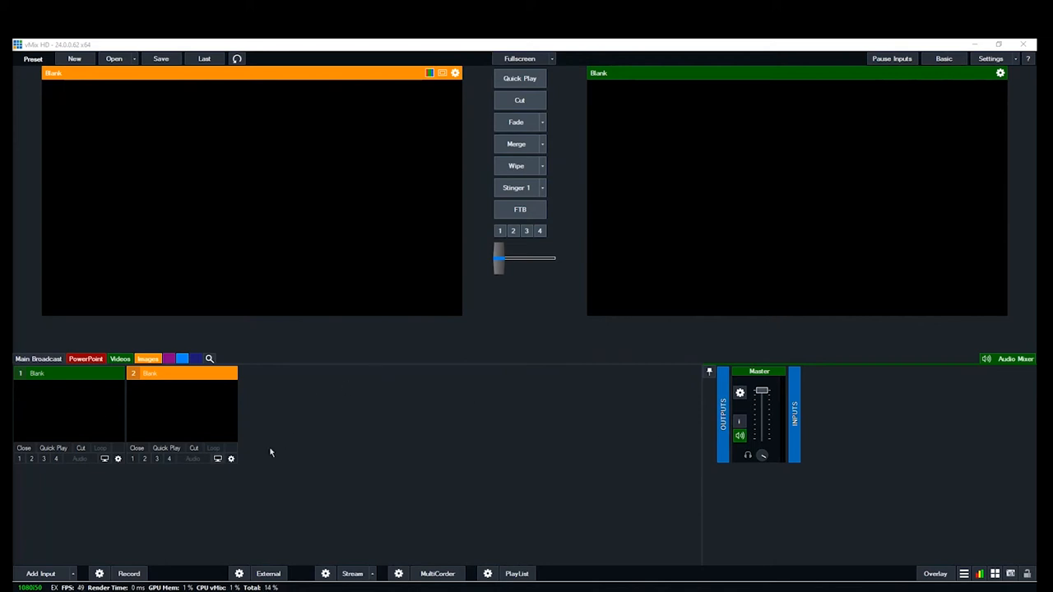
mouse_move(581, 441)
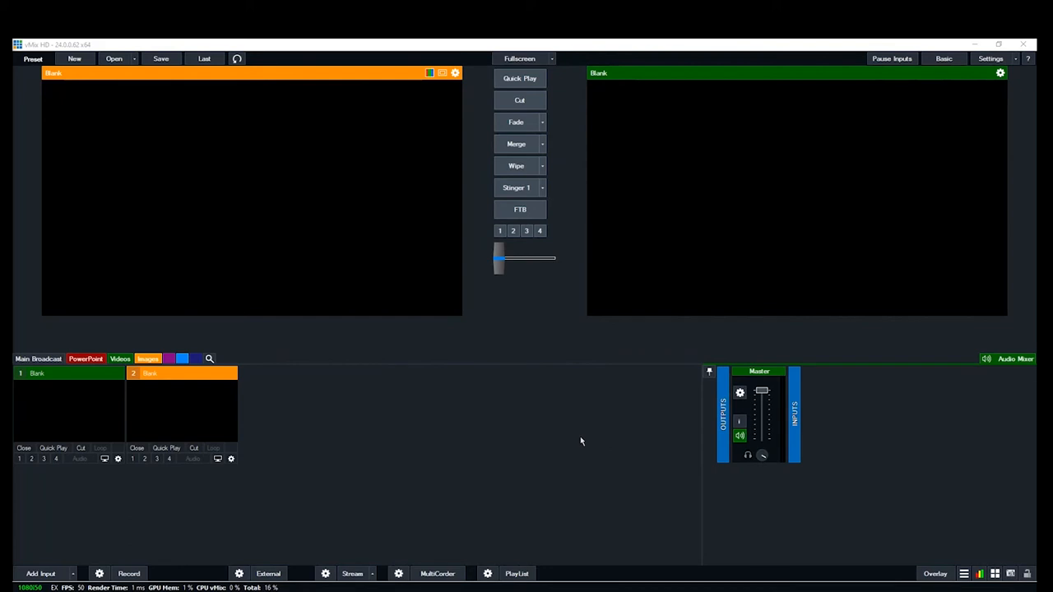
Bring up the Input Select dialog via Add Input
left_click(41, 573)
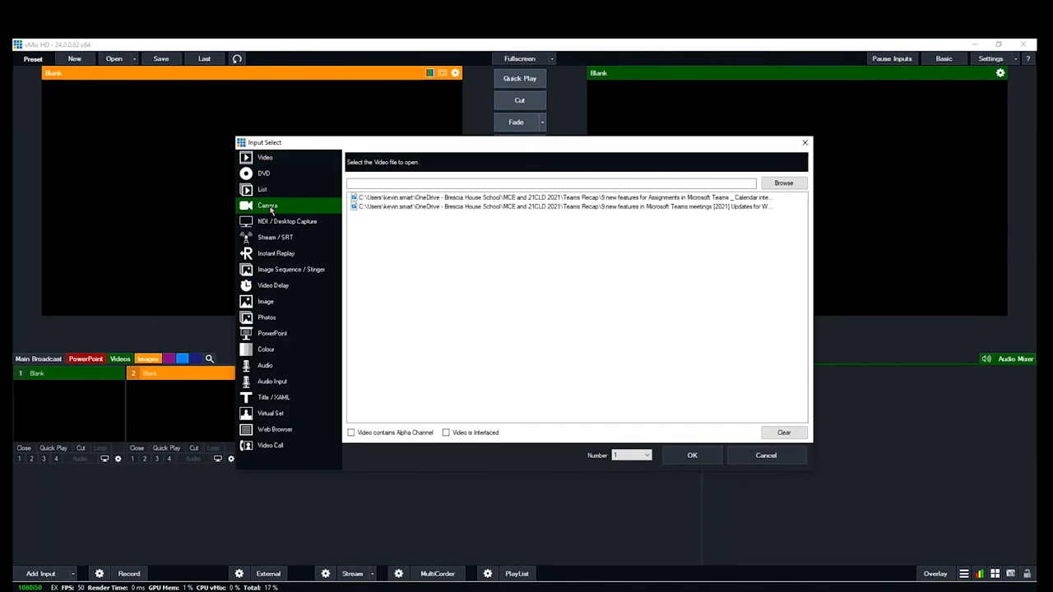
Add the Integrated Webcam as a Camera input feeding the live output
left_click(267, 204)
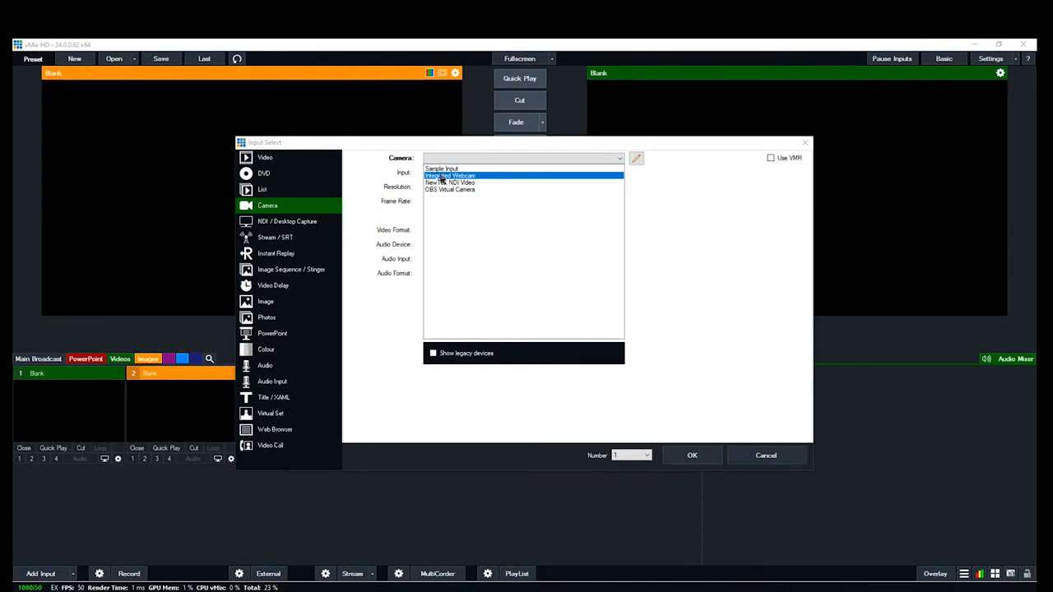
left_click(451, 174)
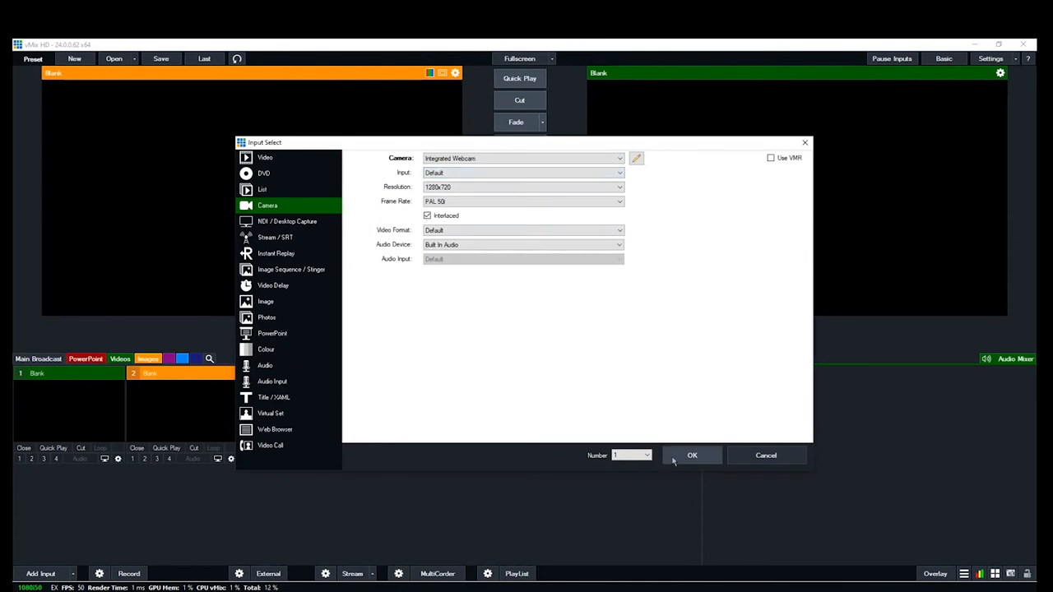
left_click(692, 454)
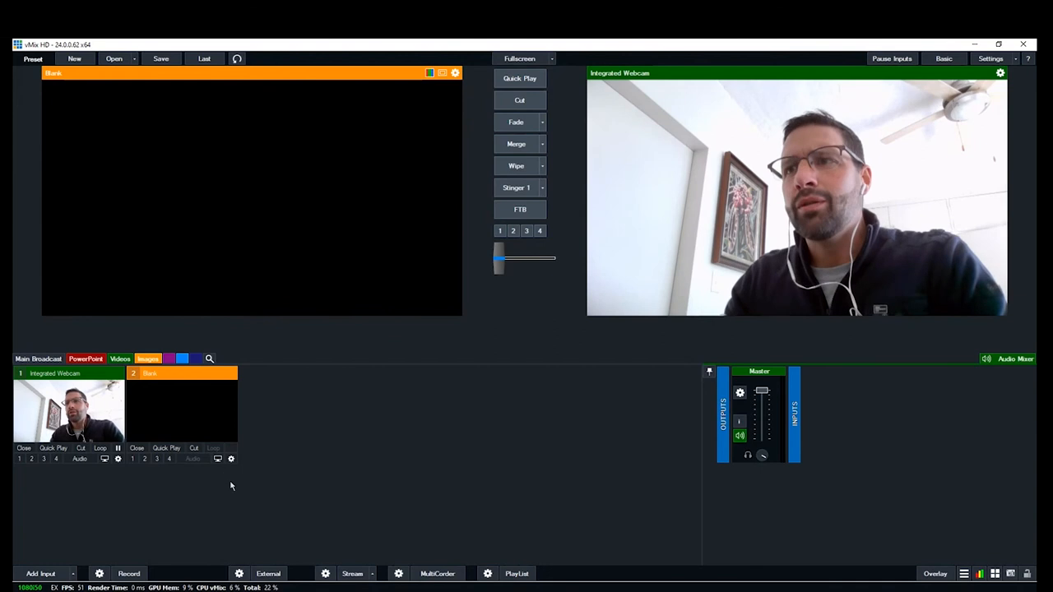
mouse_move(34, 560)
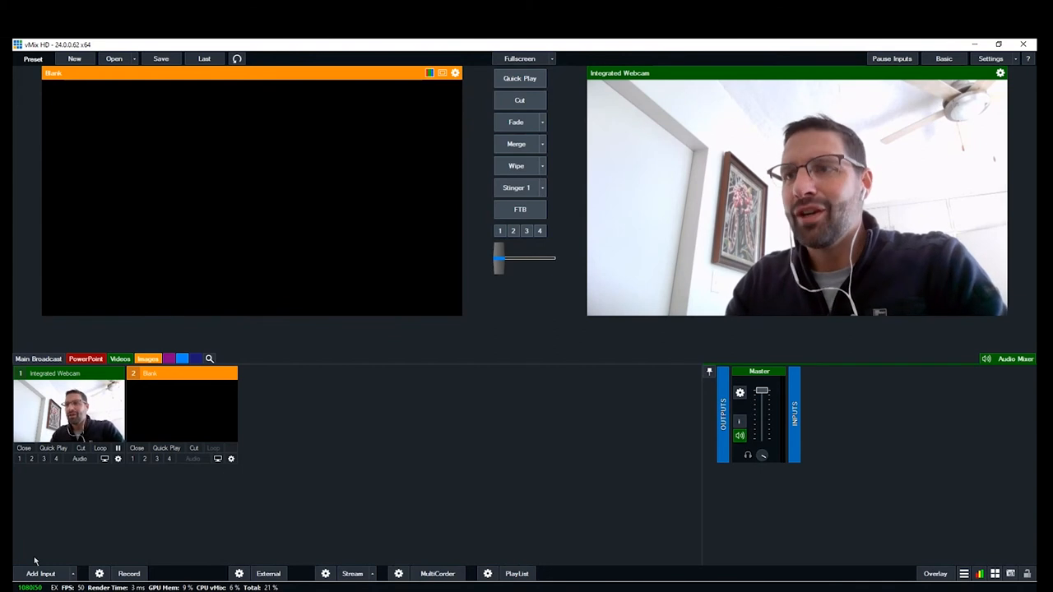
Browse for a video input into HS Live Events > Assemblies > 2021.06.21
left_click(40, 573)
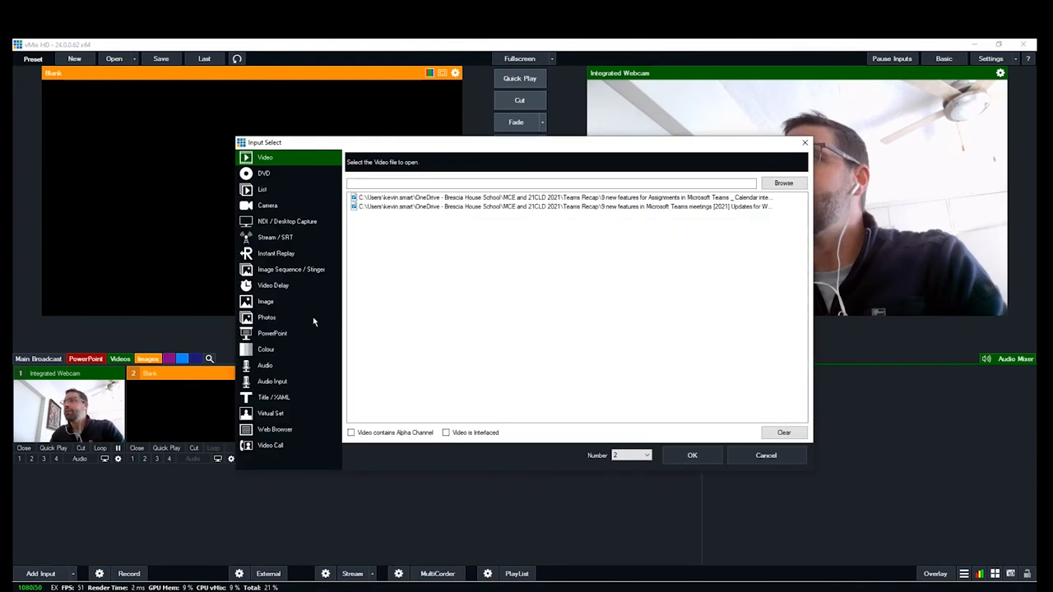
mouse_move(334, 245)
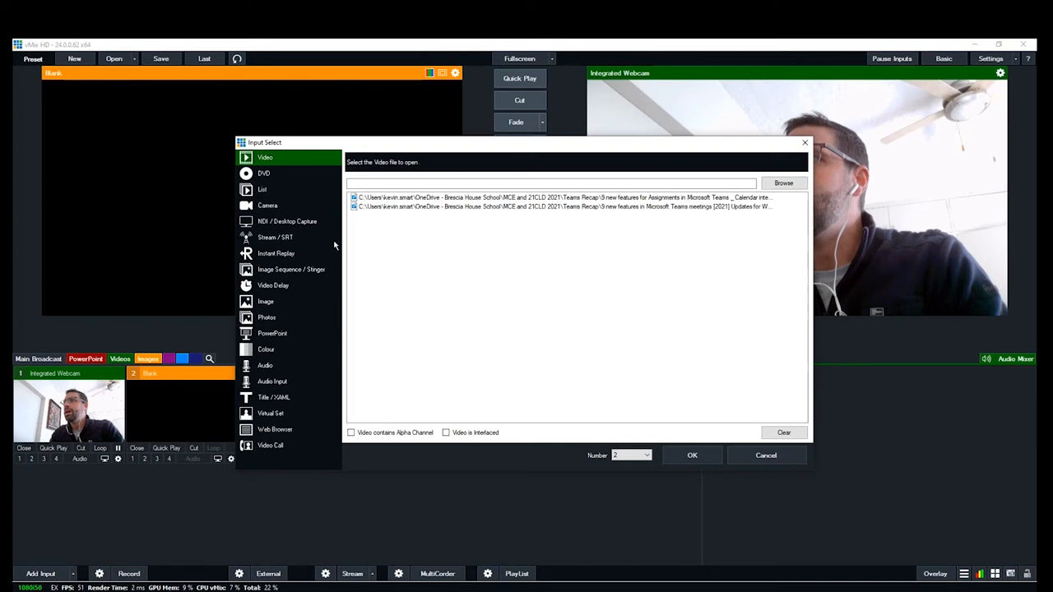
mouse_move(428, 214)
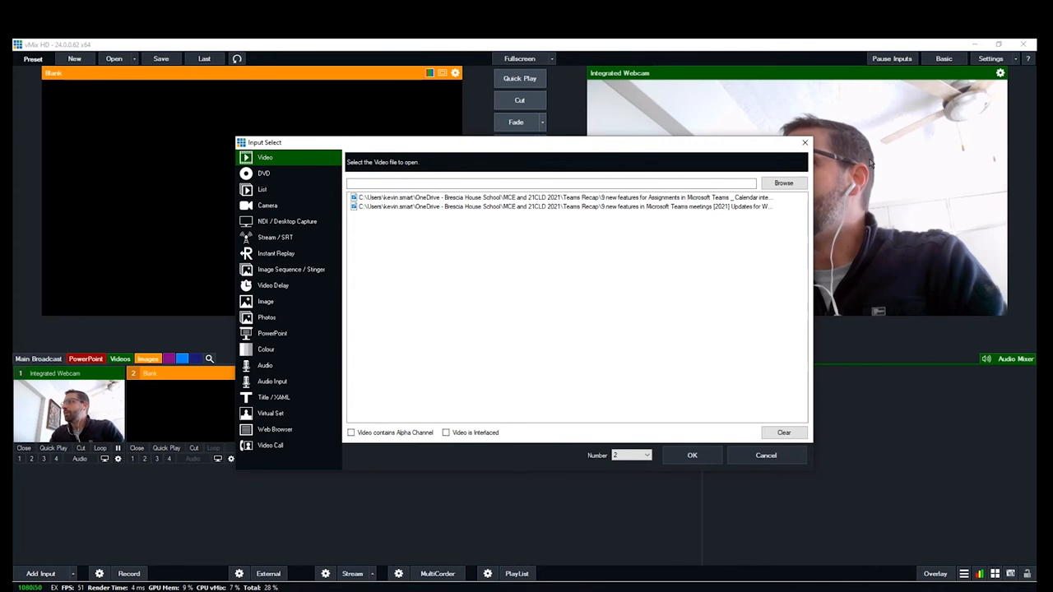
left_click(784, 183)
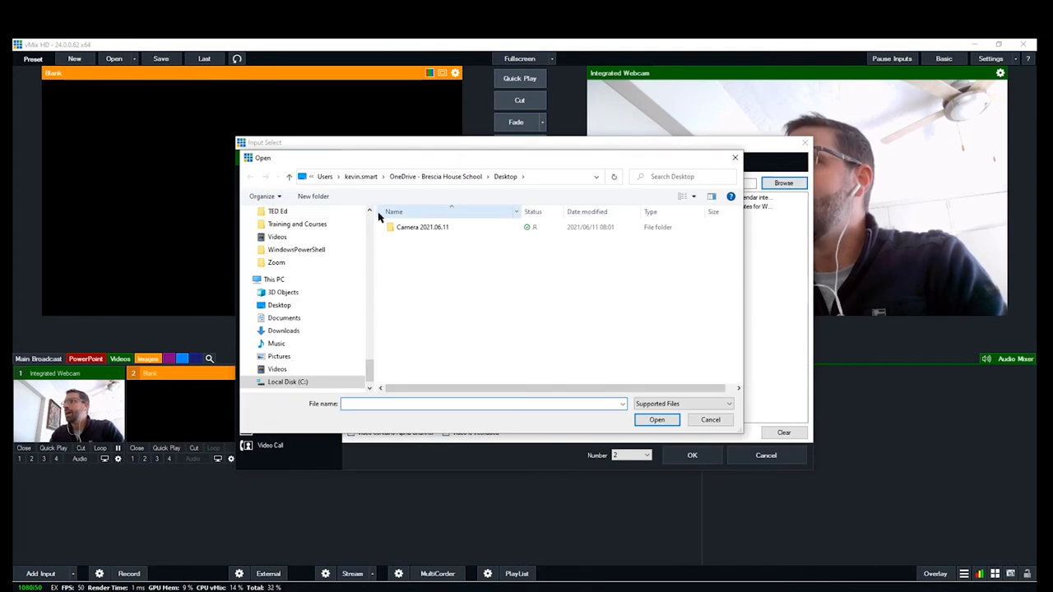
scroll("down", 3)
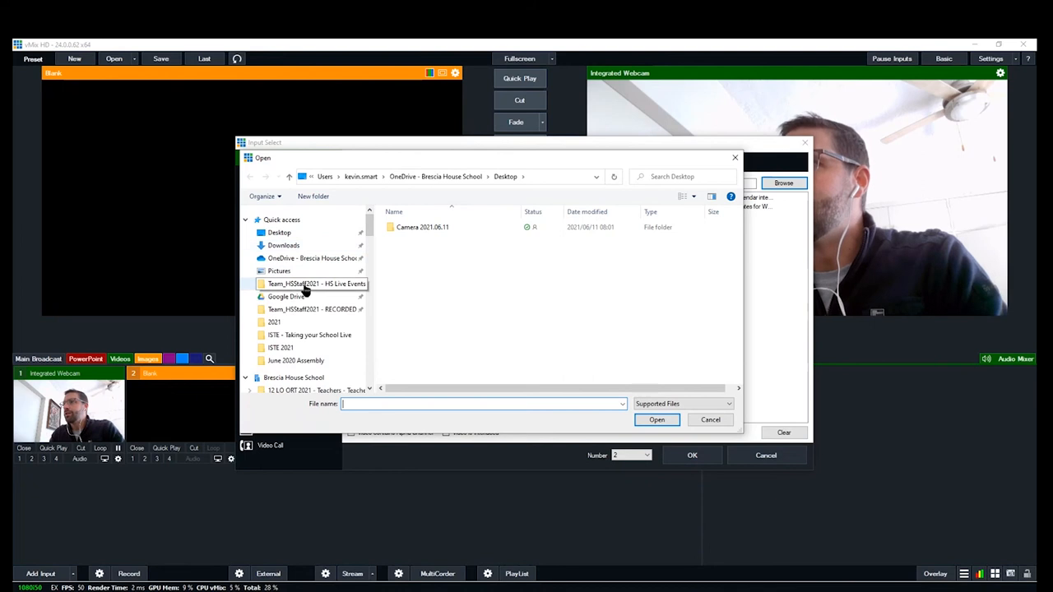
double_click(316, 283)
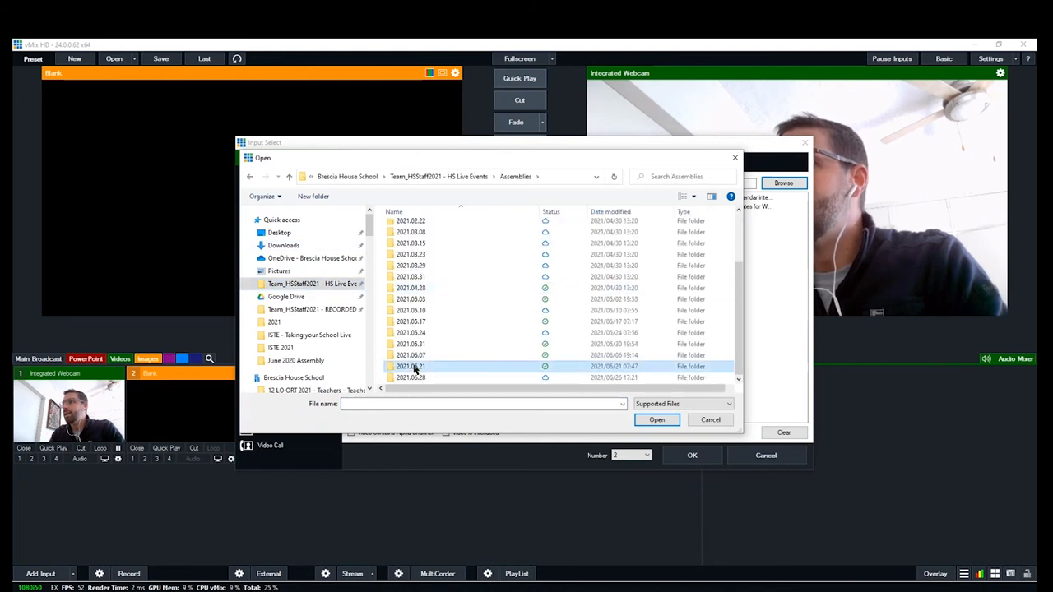
double_click(412, 365)
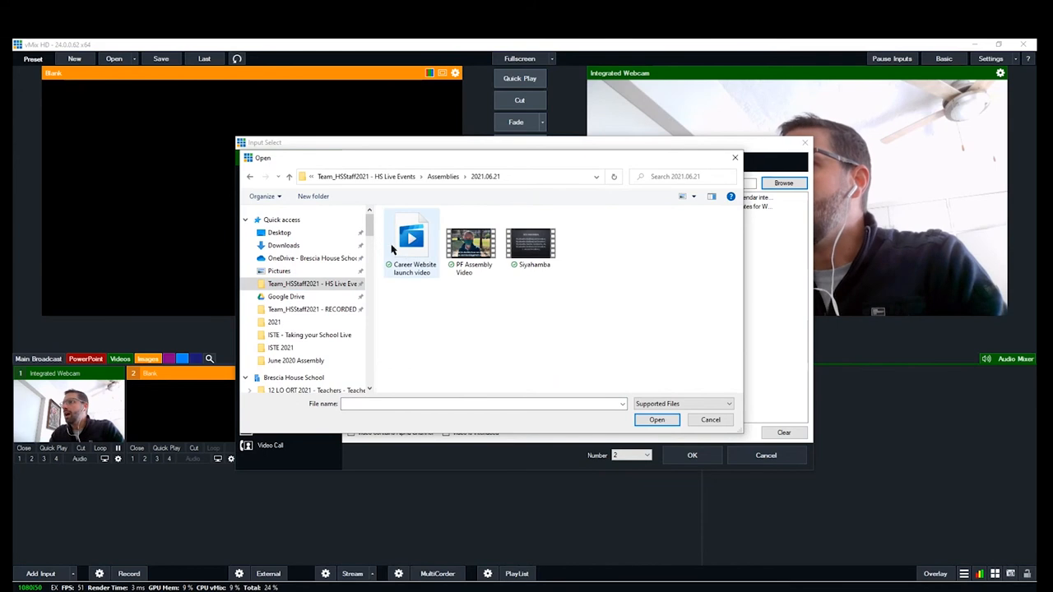
mouse_move(470, 243)
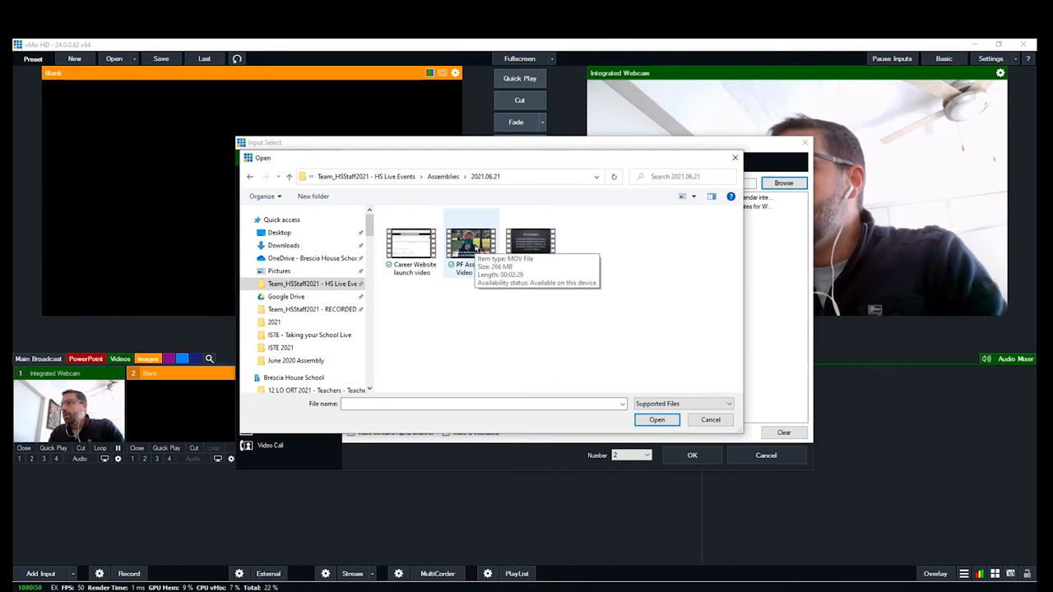
Load Siyahamba.mp4 as input 2, cued in preview
left_click(530, 241)
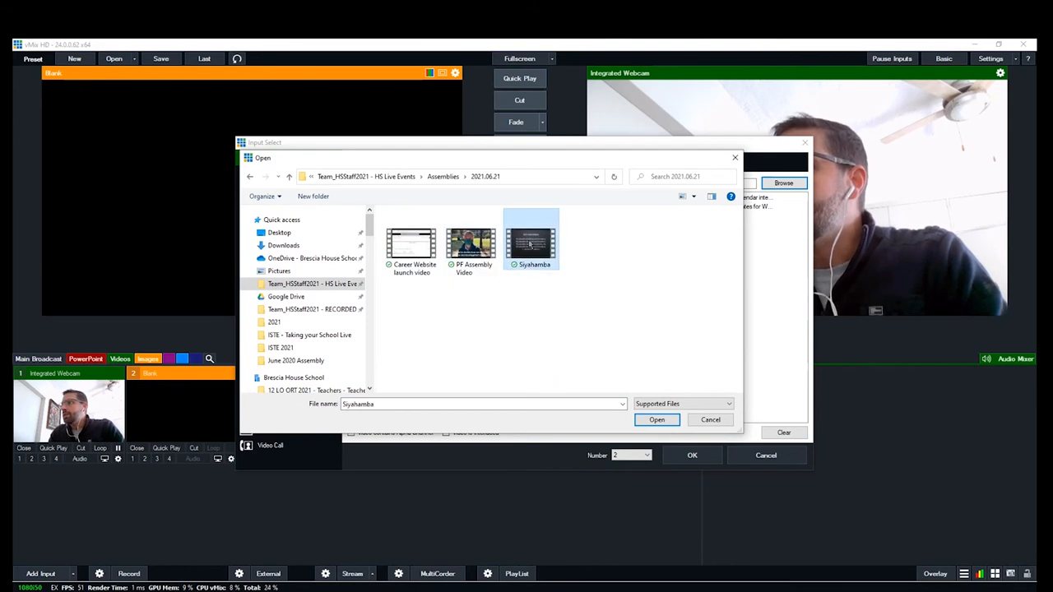
left_click(656, 419)
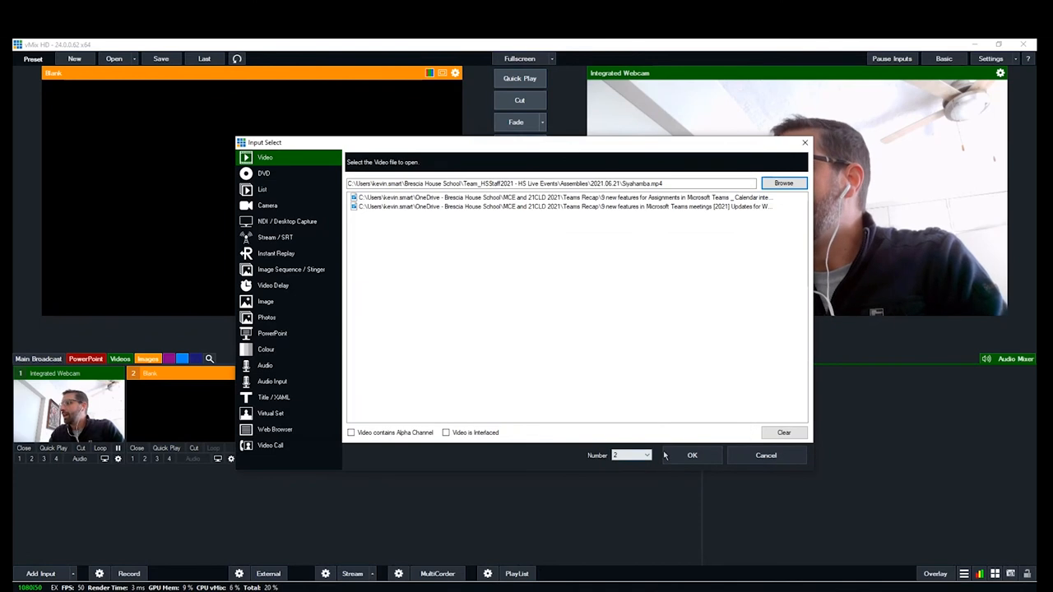
left_click(692, 454)
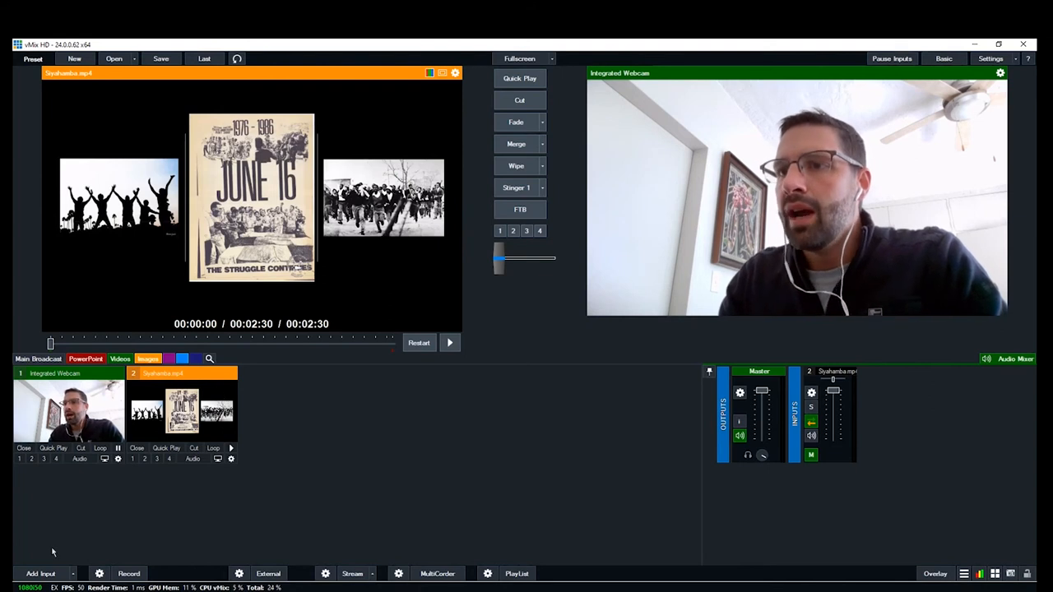
Add Opening Slides 2021.06.21.pptx as a PowerPoint input 3
left_click(40, 572)
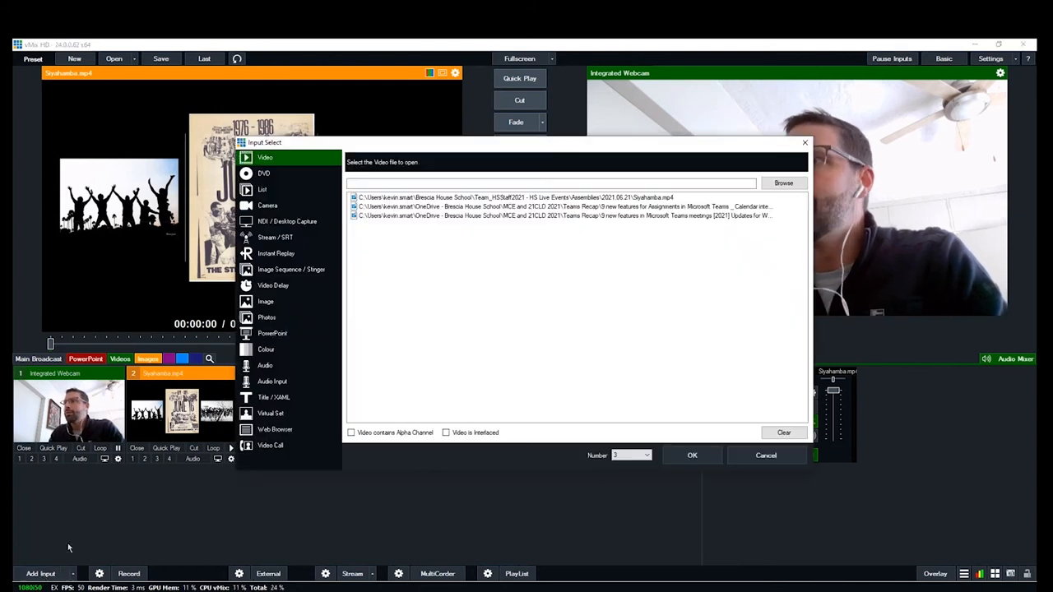
left_click(273, 333)
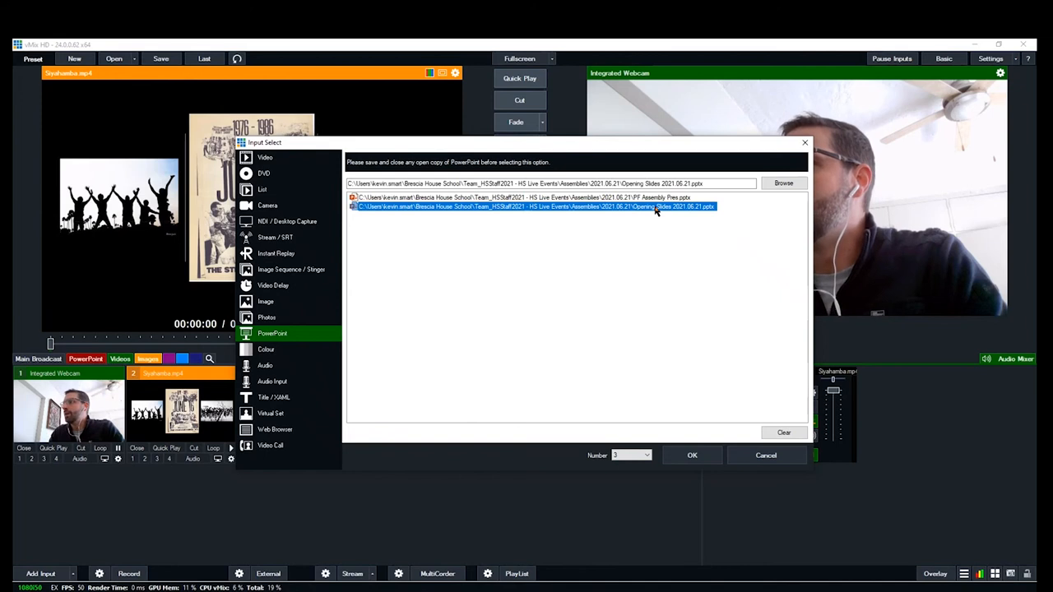
left_click(692, 454)
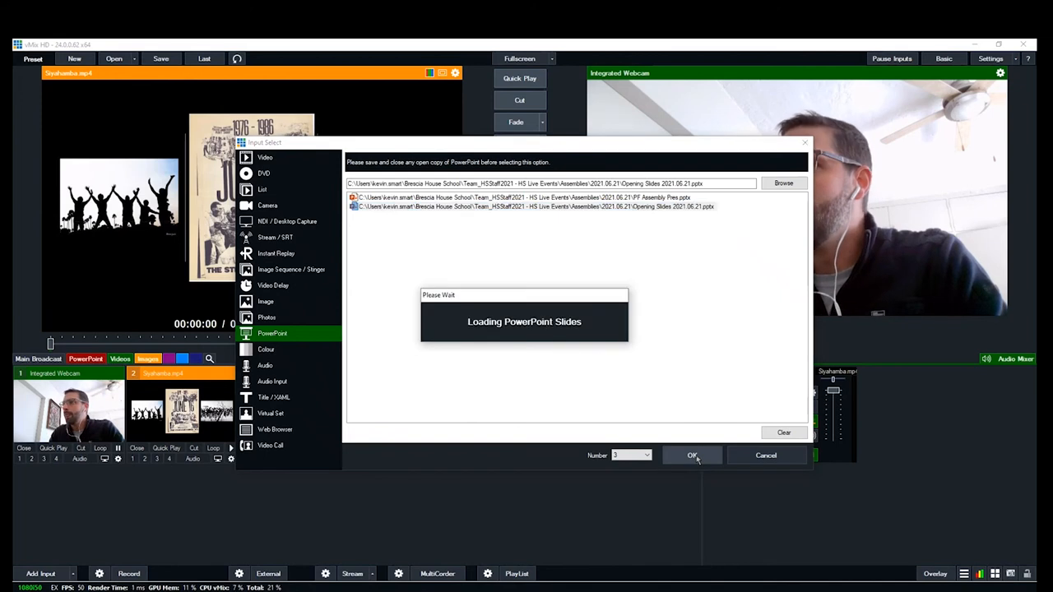
mouse_move(665, 480)
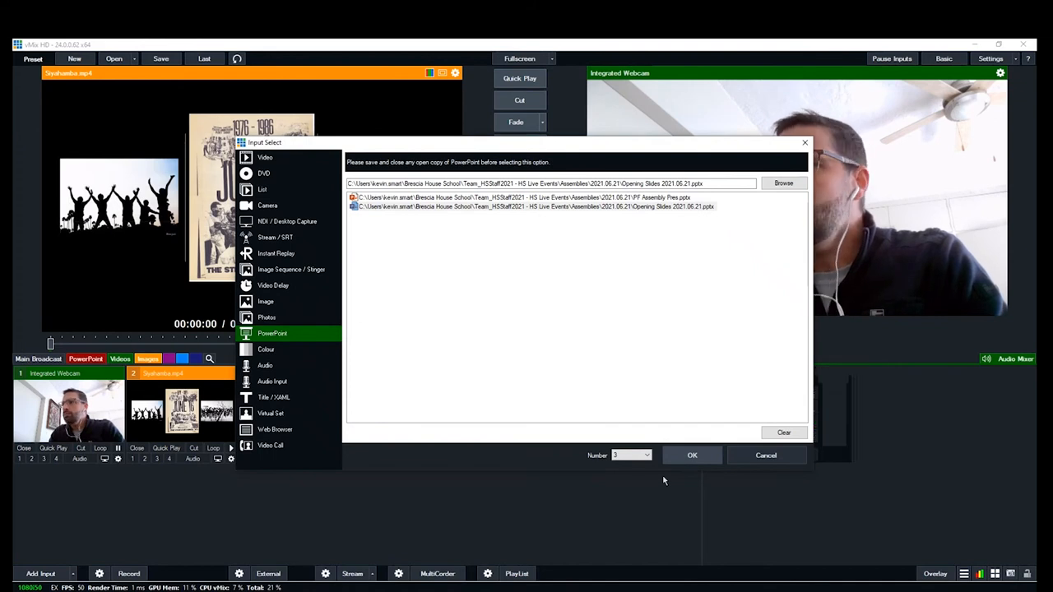
left_click(691, 454)
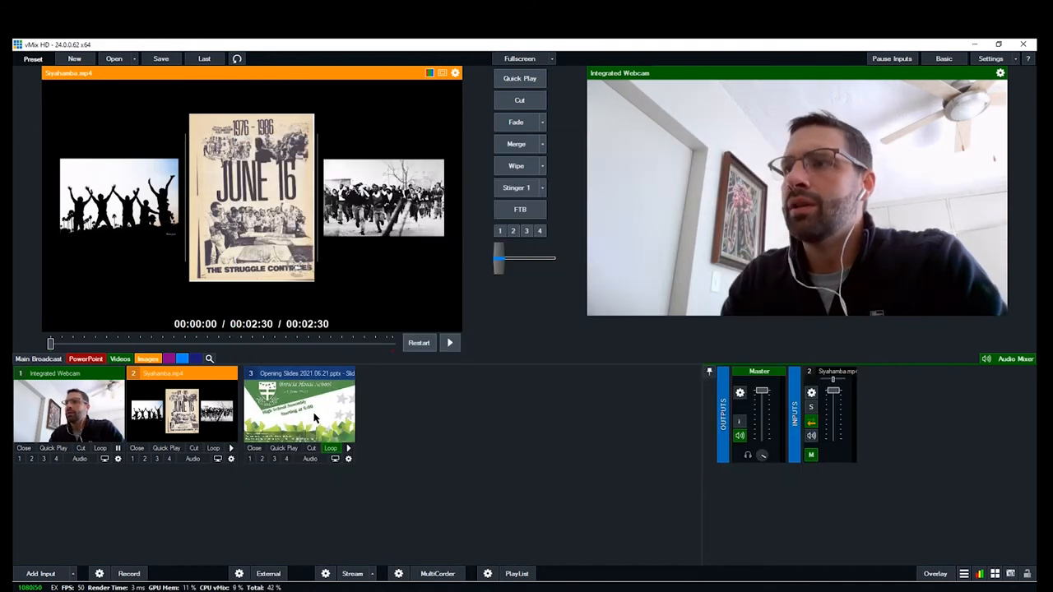
Send the slides live and step through them to slide 3 and back
left_click(299, 412)
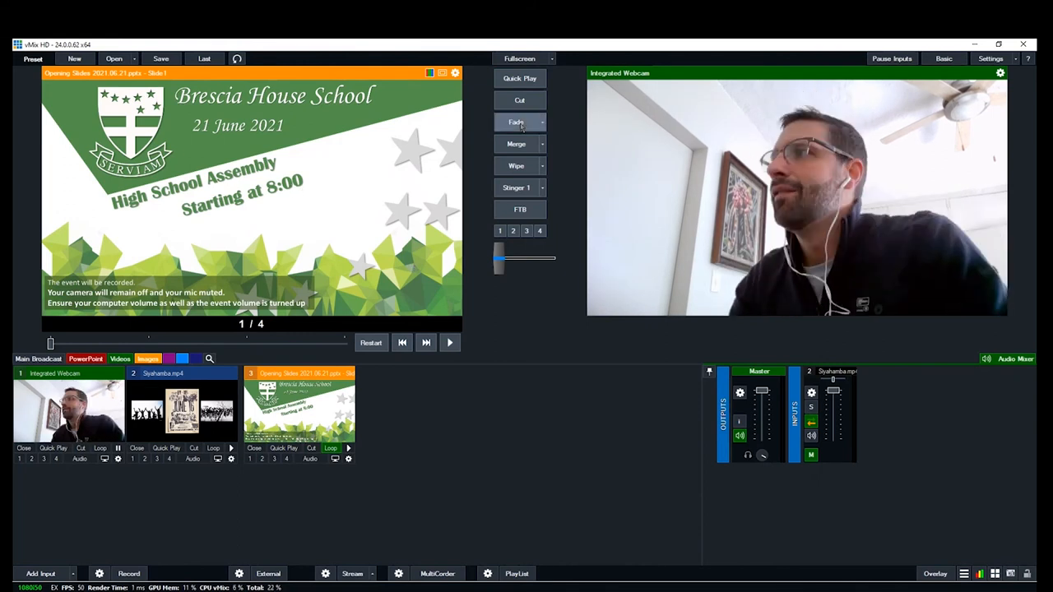
left_click(517, 122)
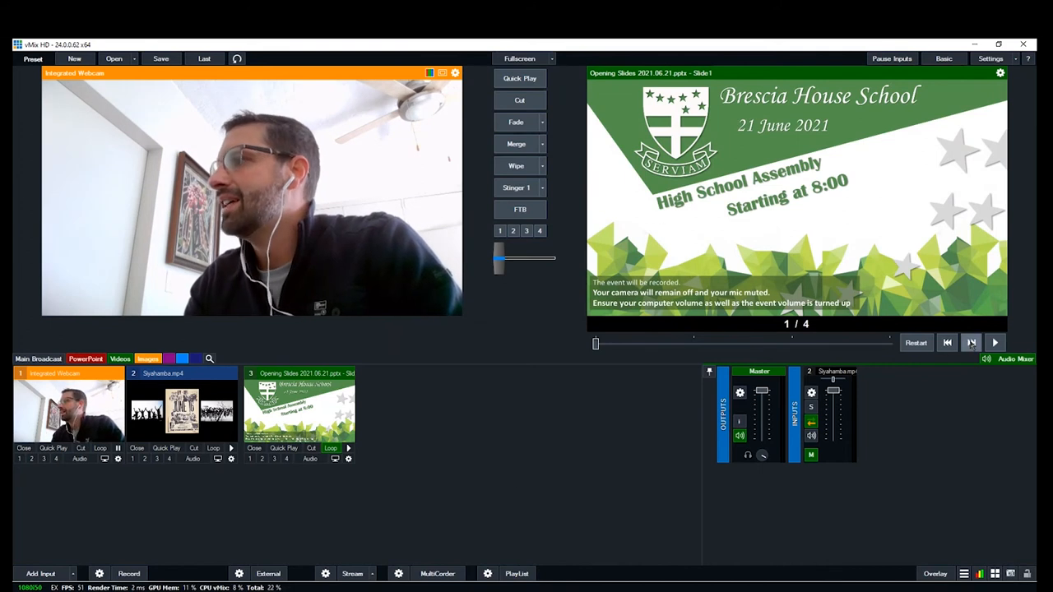
left_click(971, 344)
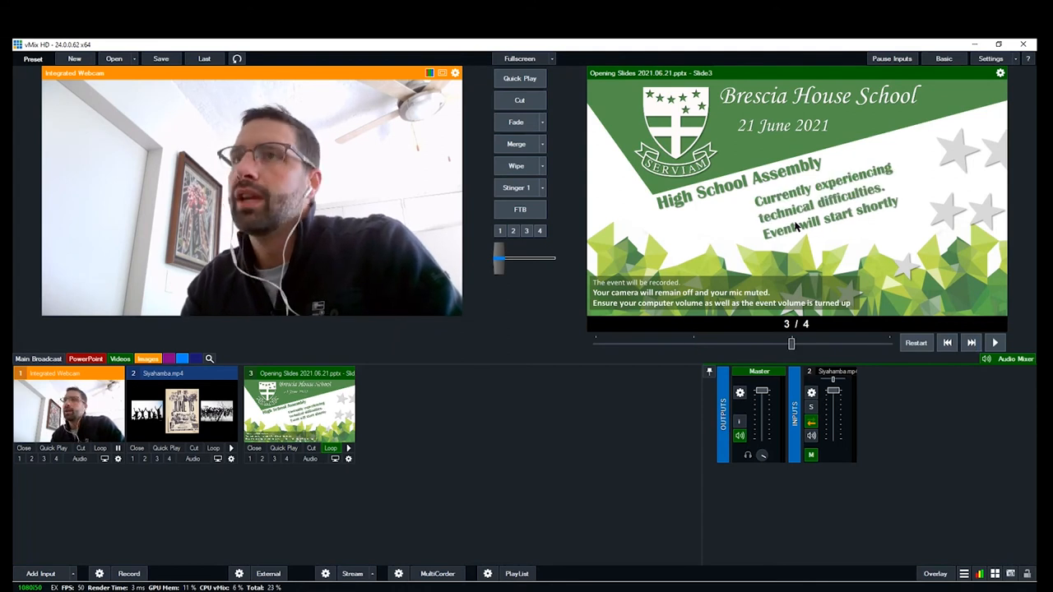
mouse_move(860, 244)
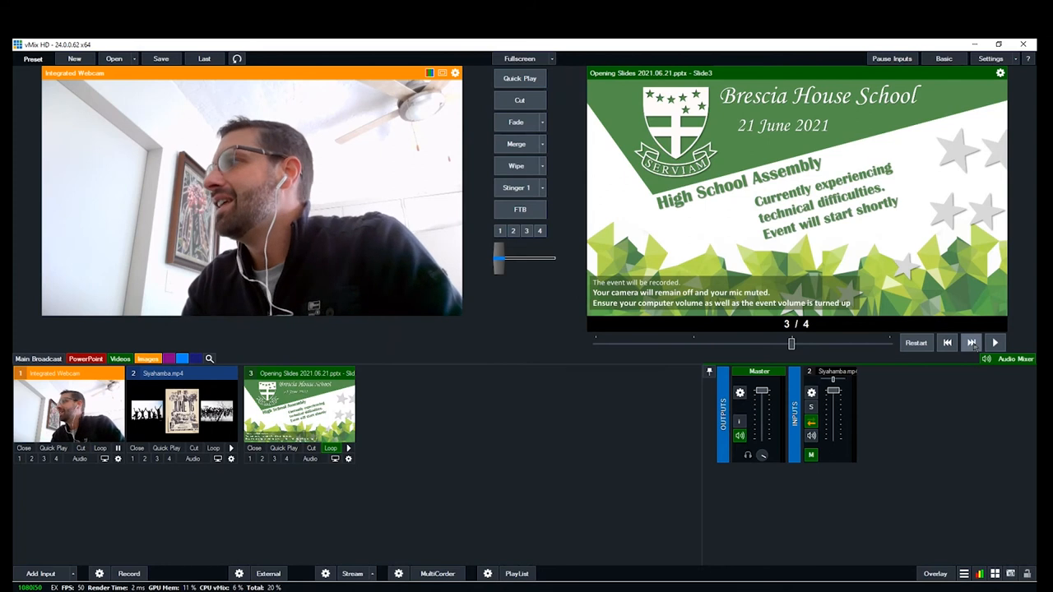
left_click(971, 344)
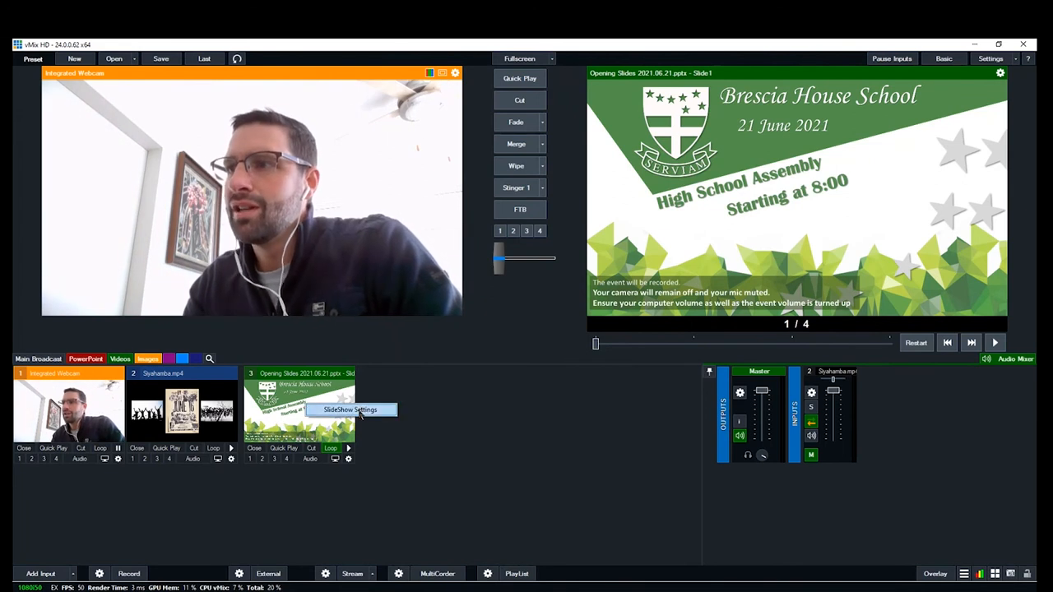
Set the slideshow transition Effect to Fade and close its settings
left_click(349, 409)
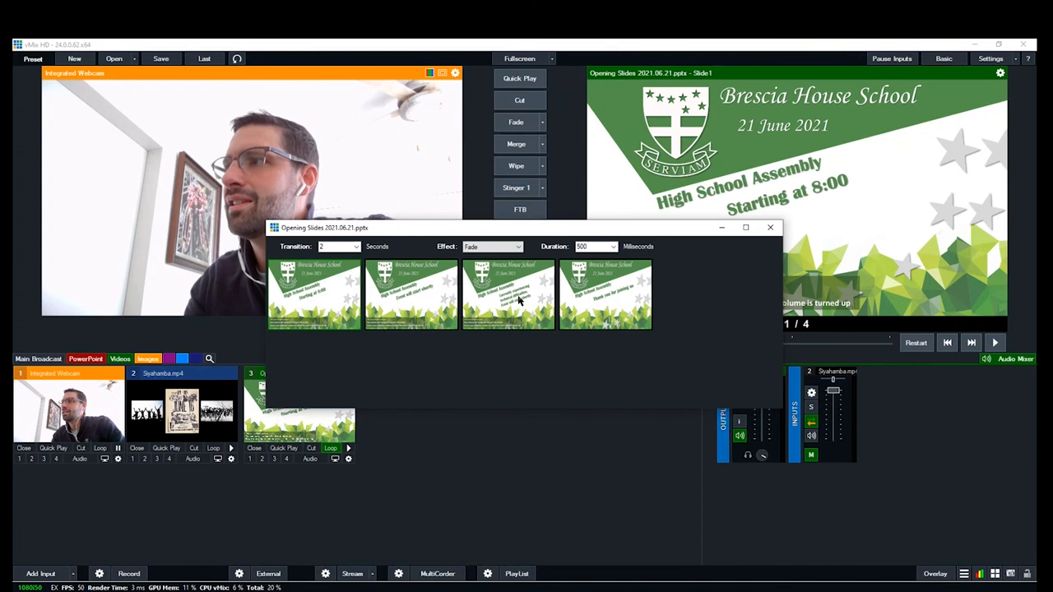
left_click(509, 293)
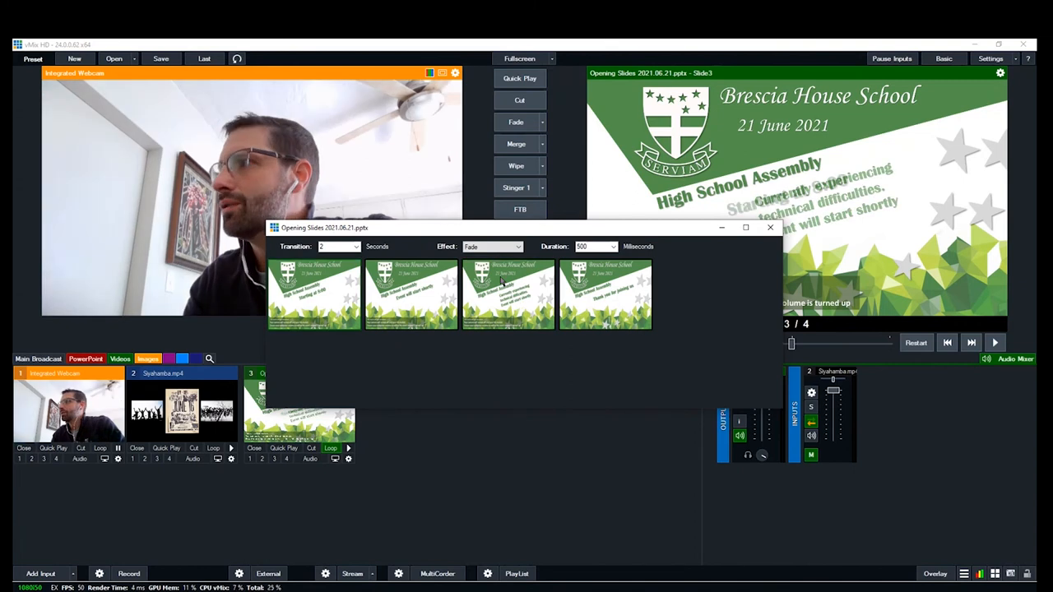
left_click(771, 227)
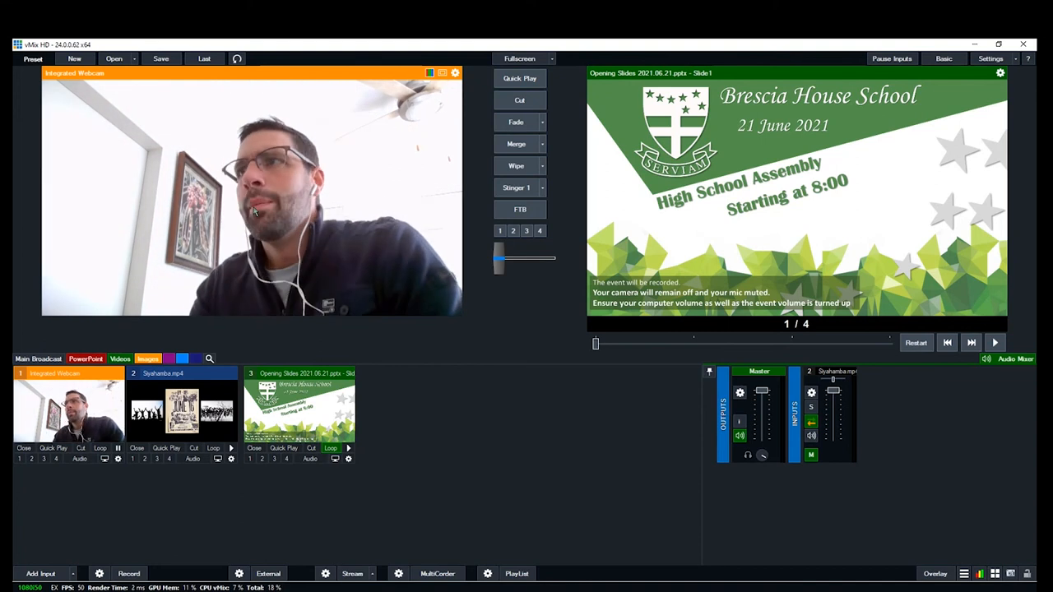
mouse_move(155, 291)
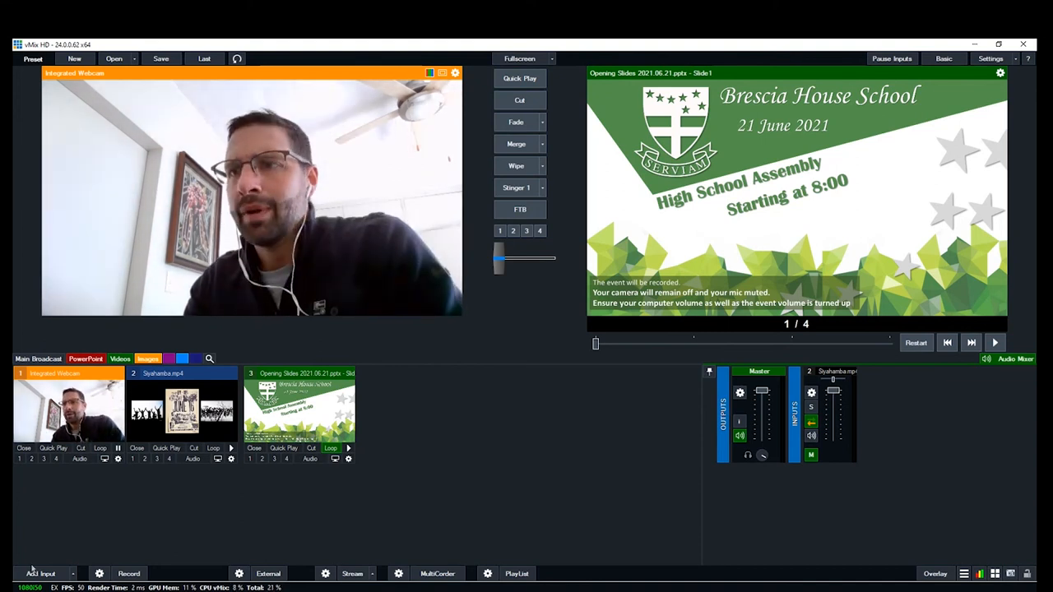
left_click(39, 573)
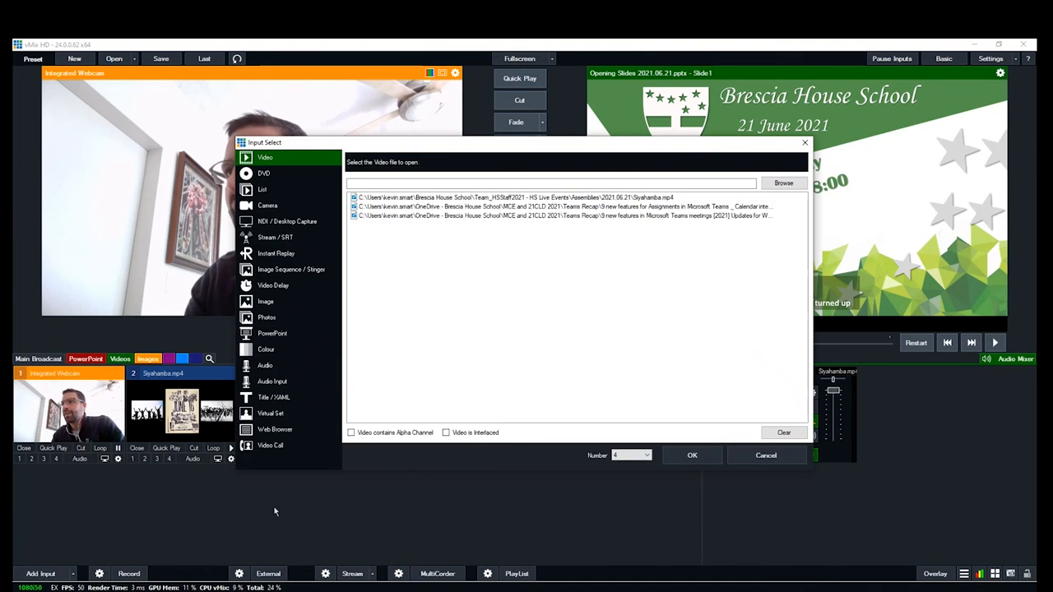
Add the Title 0- The Classic Green template, opening its title editor
left_click(273, 397)
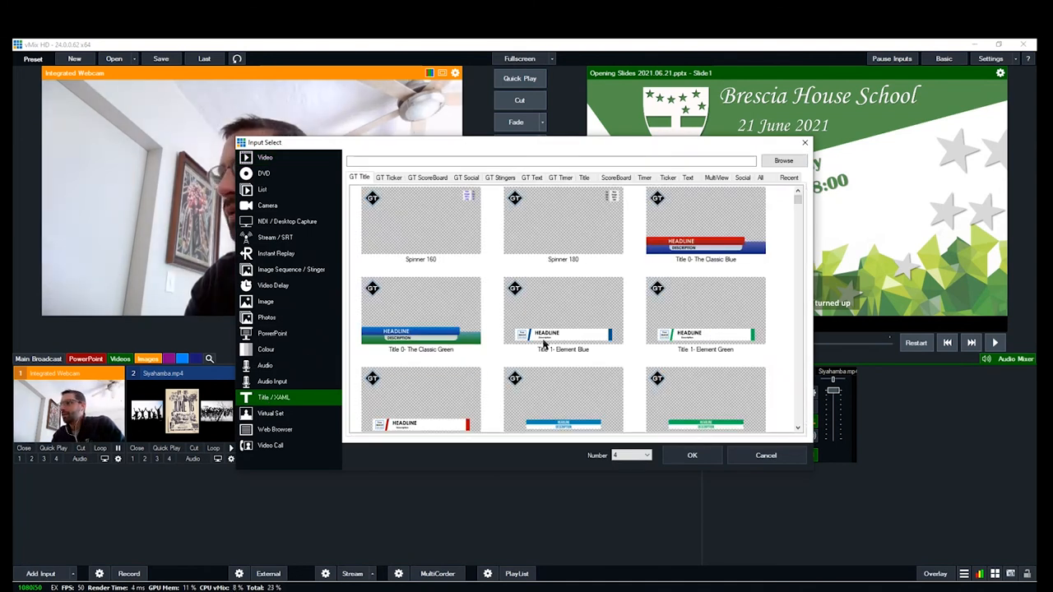
left_click(421, 311)
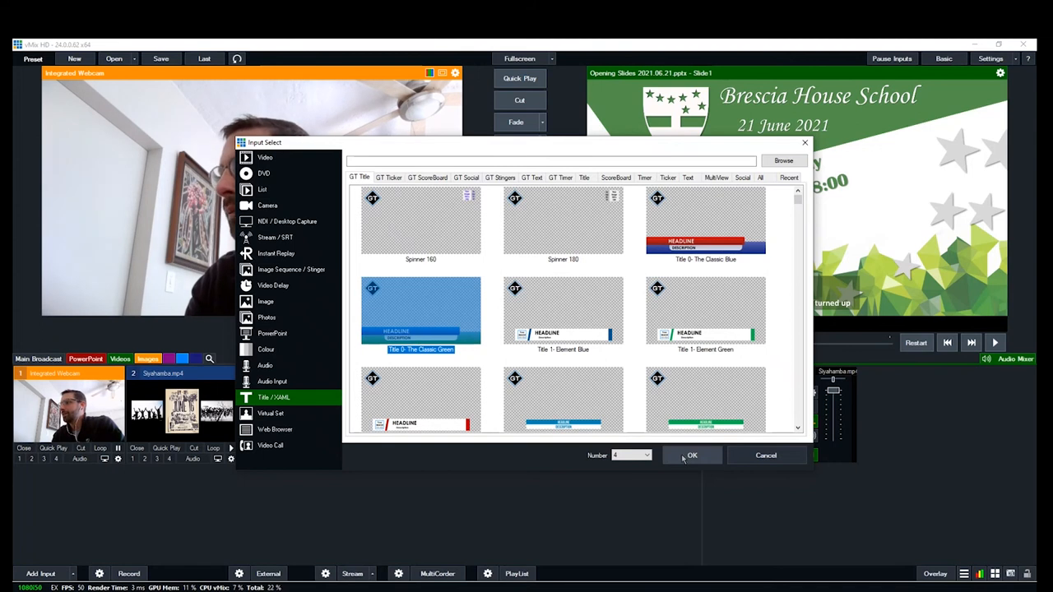
left_click(691, 456)
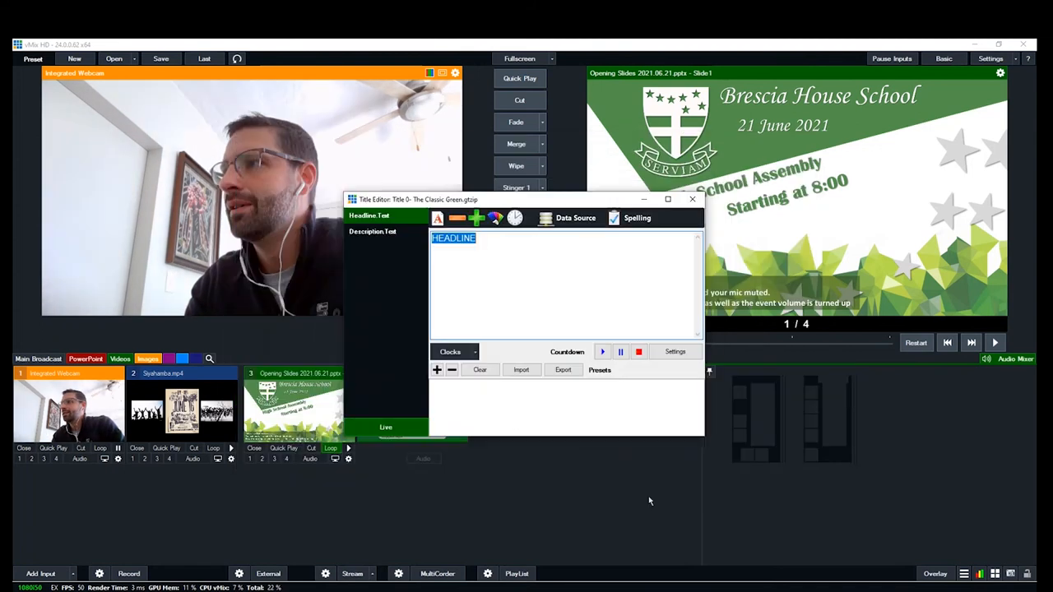
Replace the headline with 'Kevin Smart' and save it as a preset
left_click(988, 358)
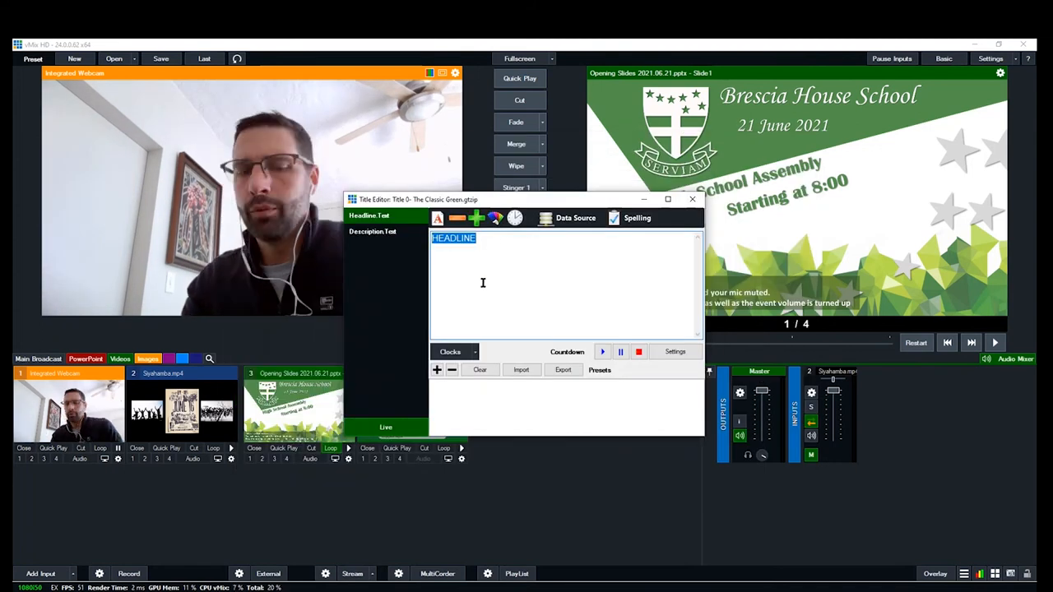
type("Kevin Sma")
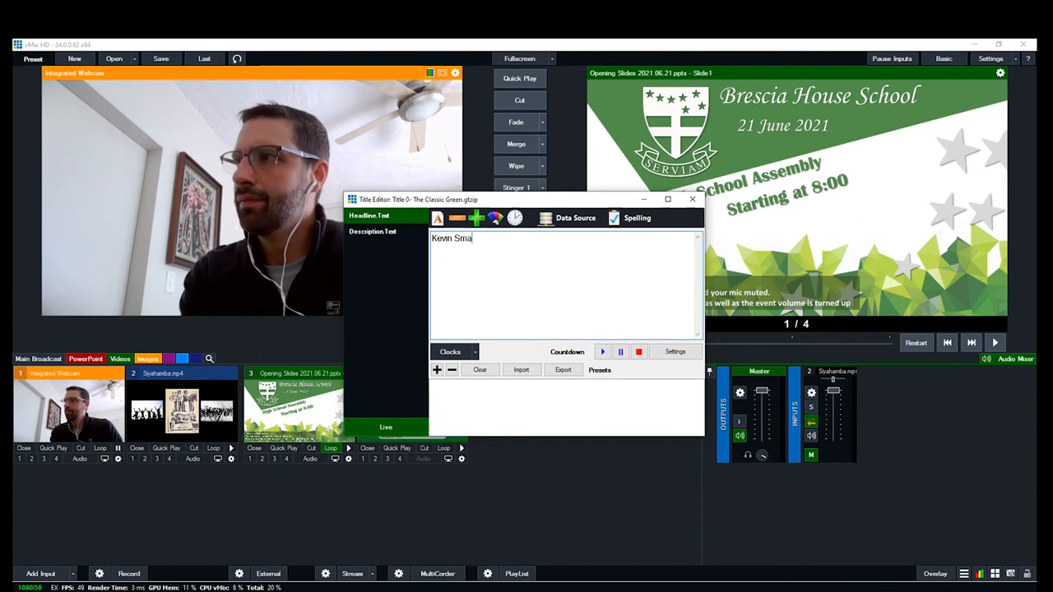
type("rt")
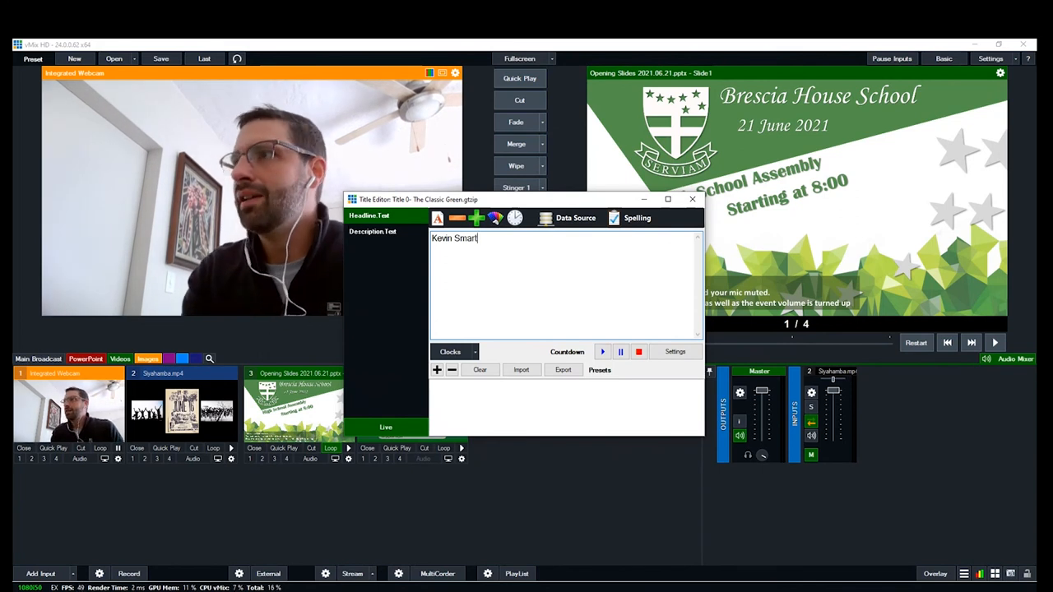
left_click(372, 230)
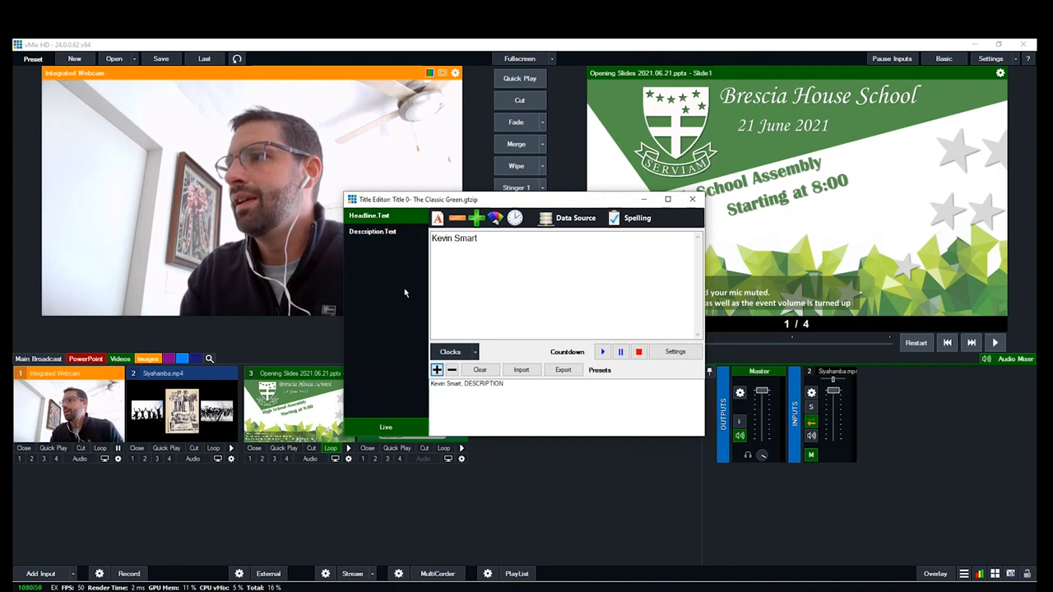
left_click(372, 230)
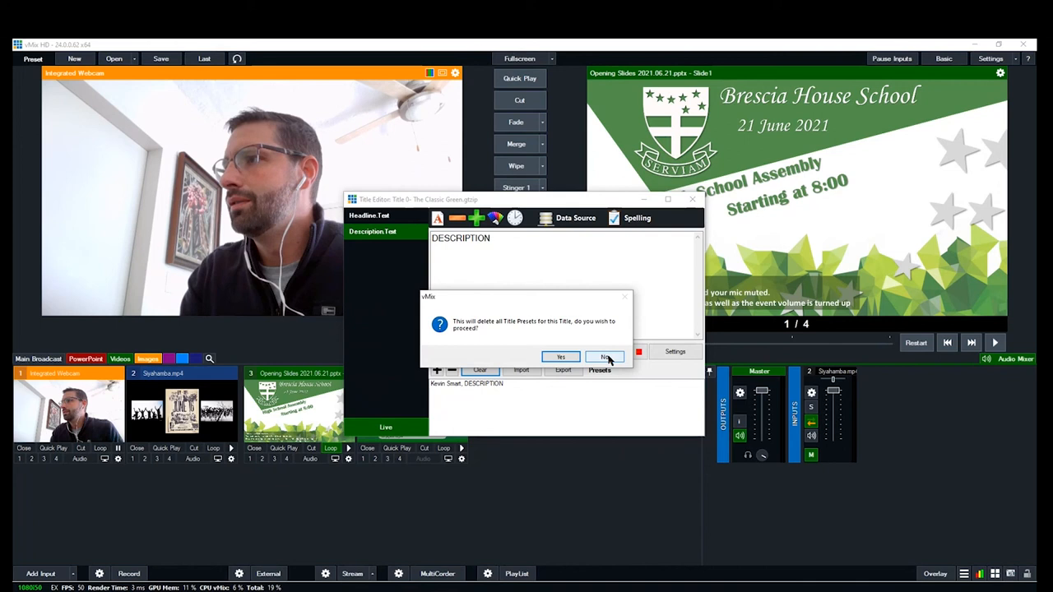
left_click(605, 356)
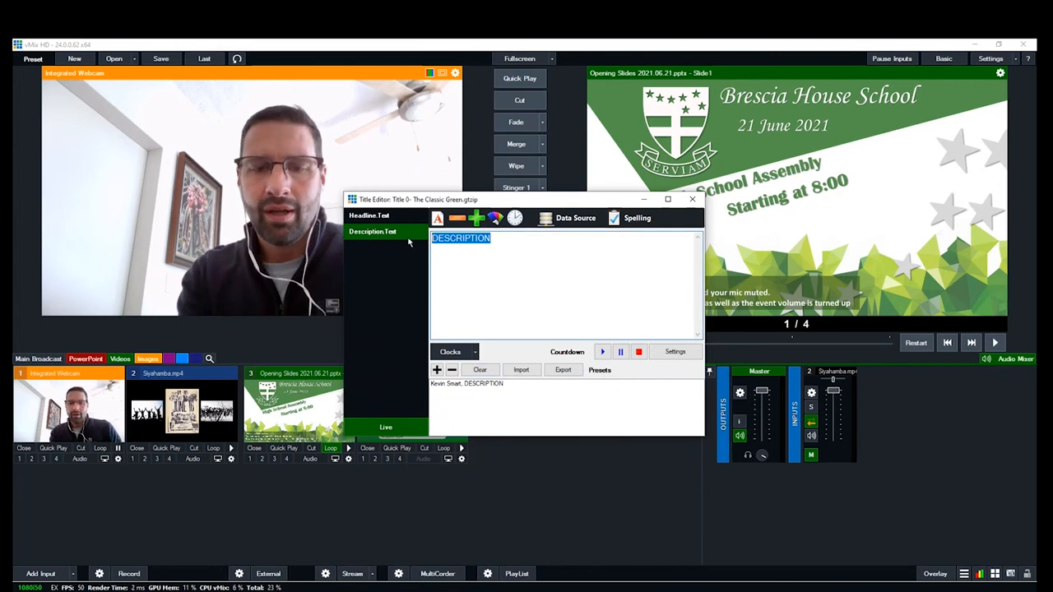
Set the description to 'Brescia House School', keep only the complete name-and-school preset selected
type("Brescia House")
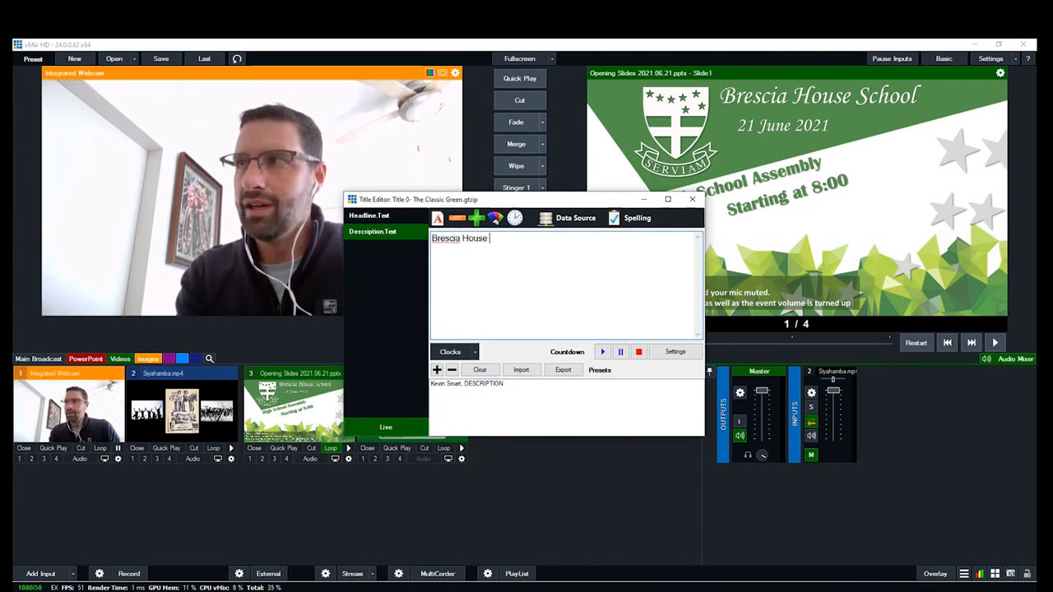
type("Scho")
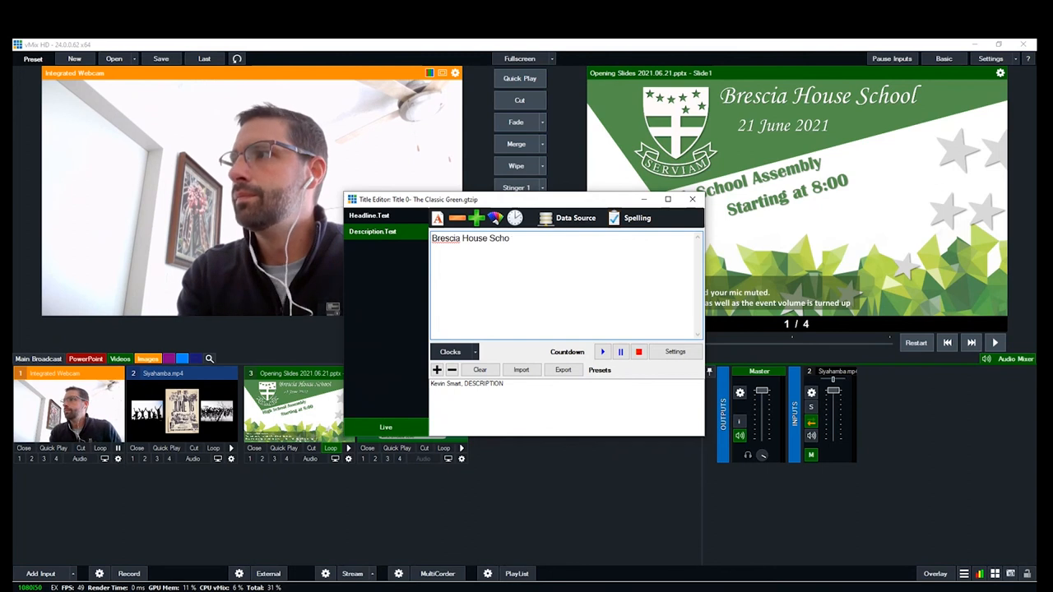
type("ol")
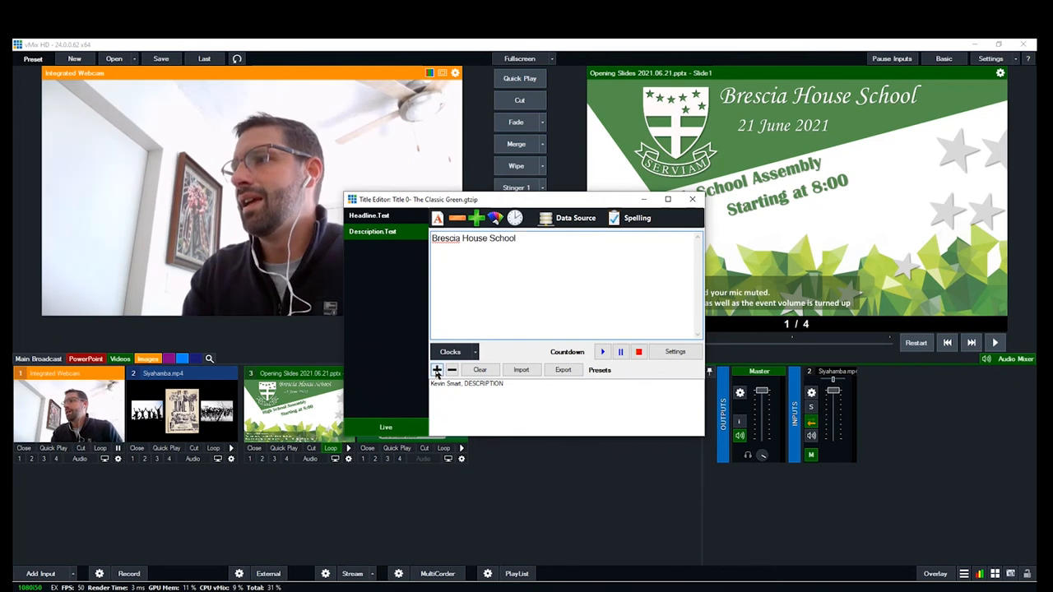
left_click(438, 369)
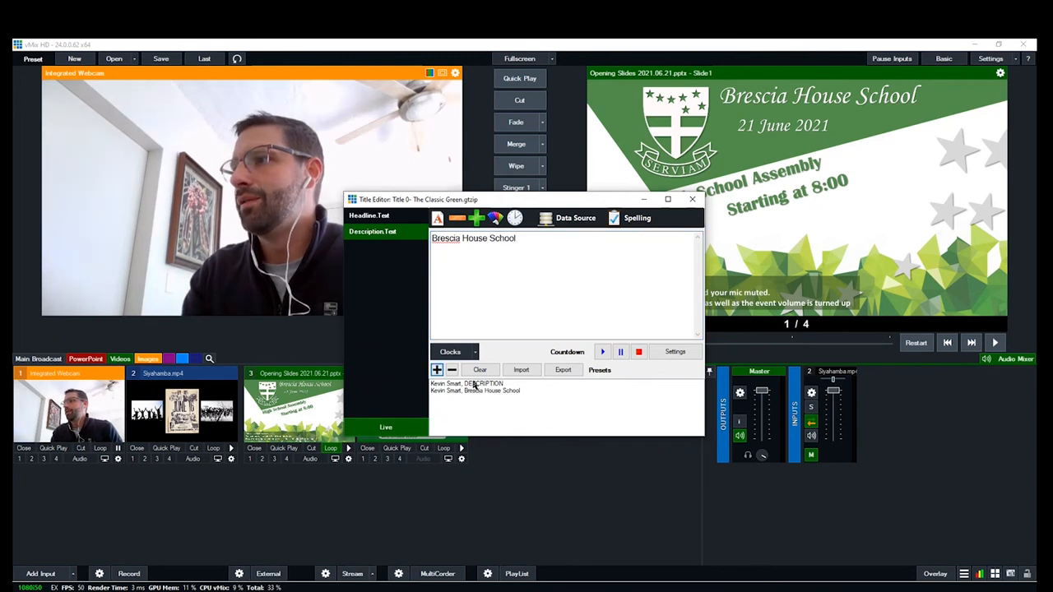
left_click(476, 383)
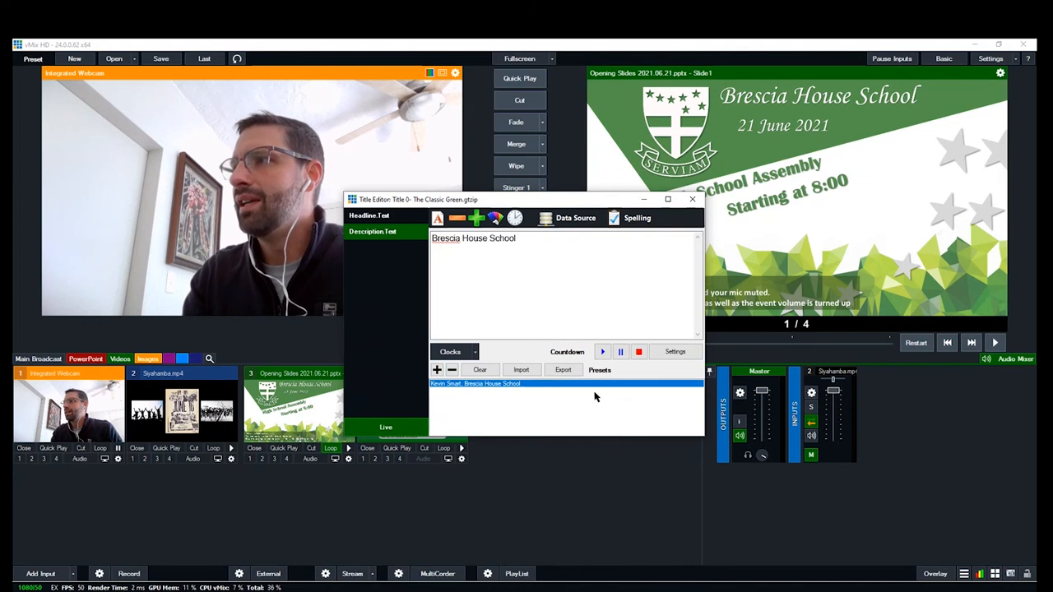
left_click(691, 199)
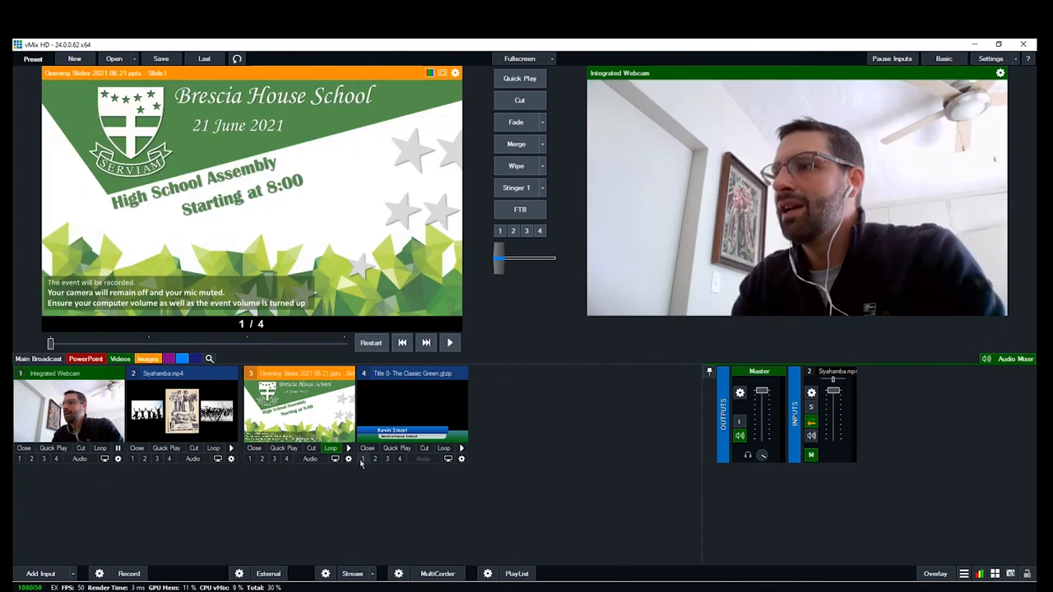
Show the Kevin Smart title over the live webcam via overlay 1, then remove it
left_click(362, 457)
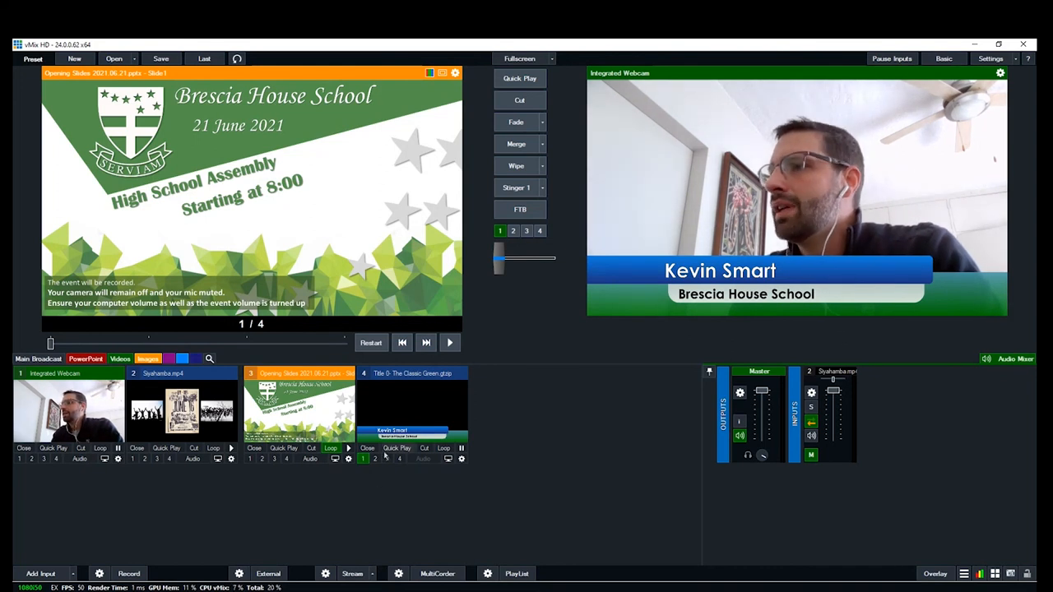
left_click(362, 458)
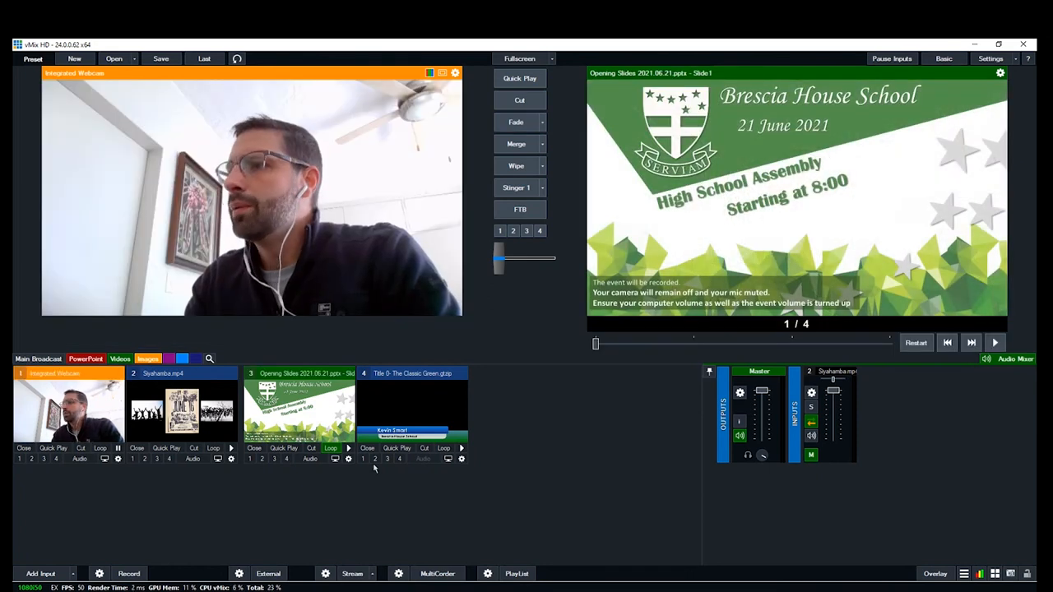
mouse_move(987, 139)
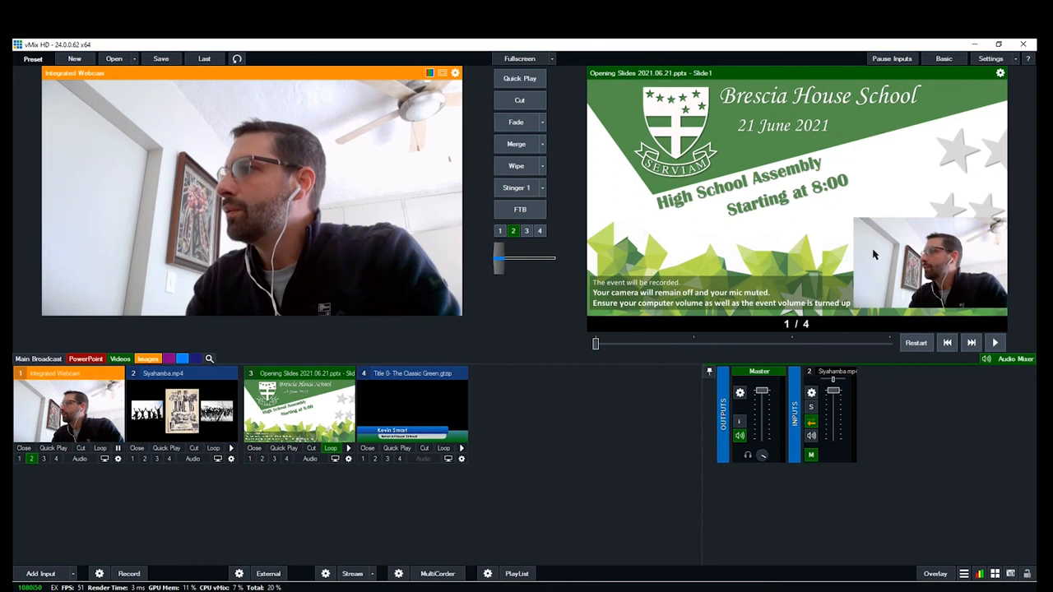
mouse_move(612, 456)
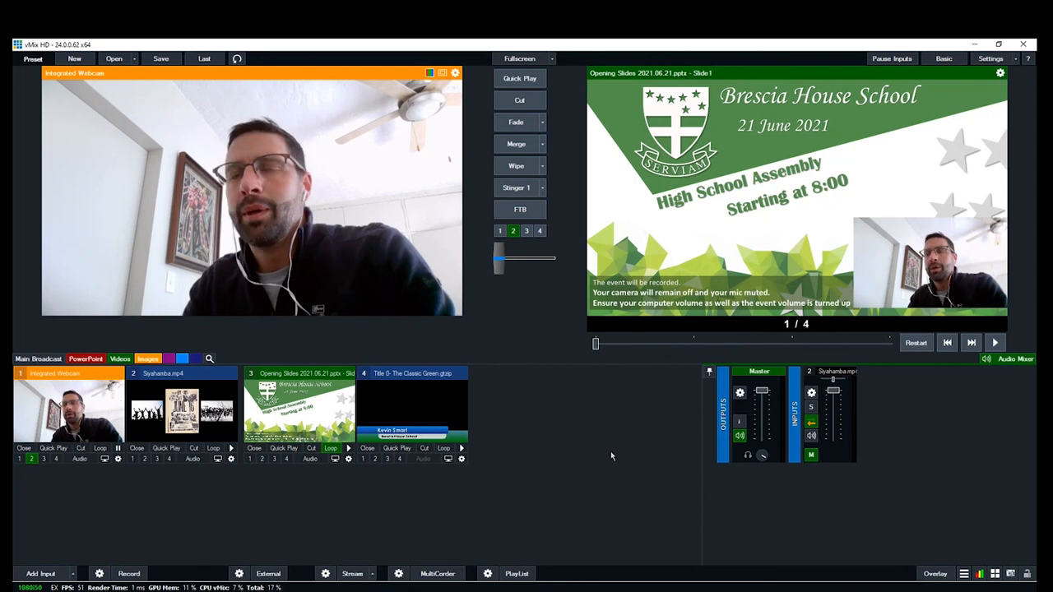
mouse_move(102, 412)
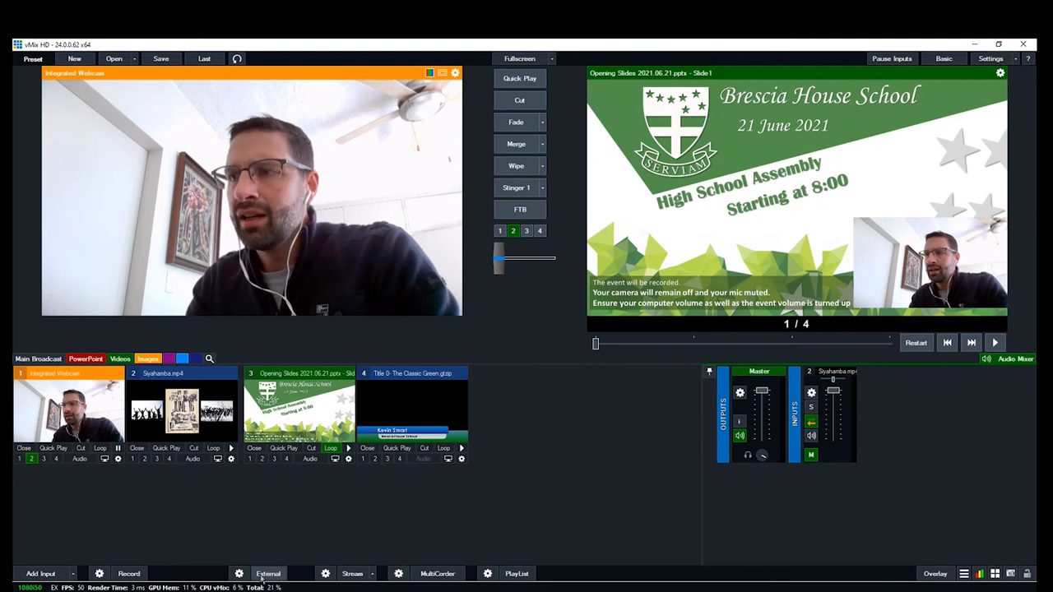
mouse_move(268, 573)
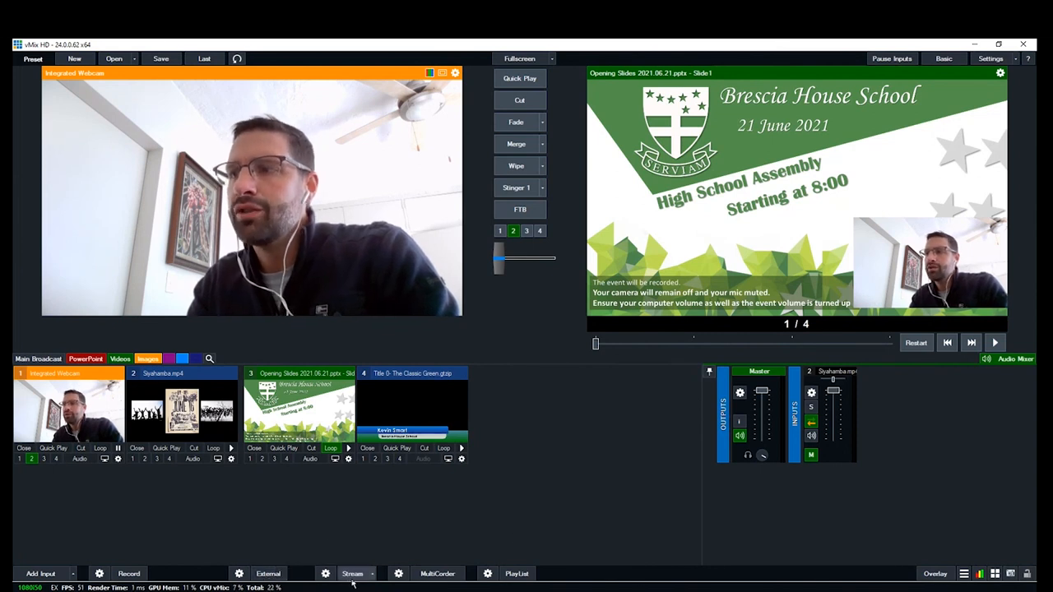
mouse_move(609, 500)
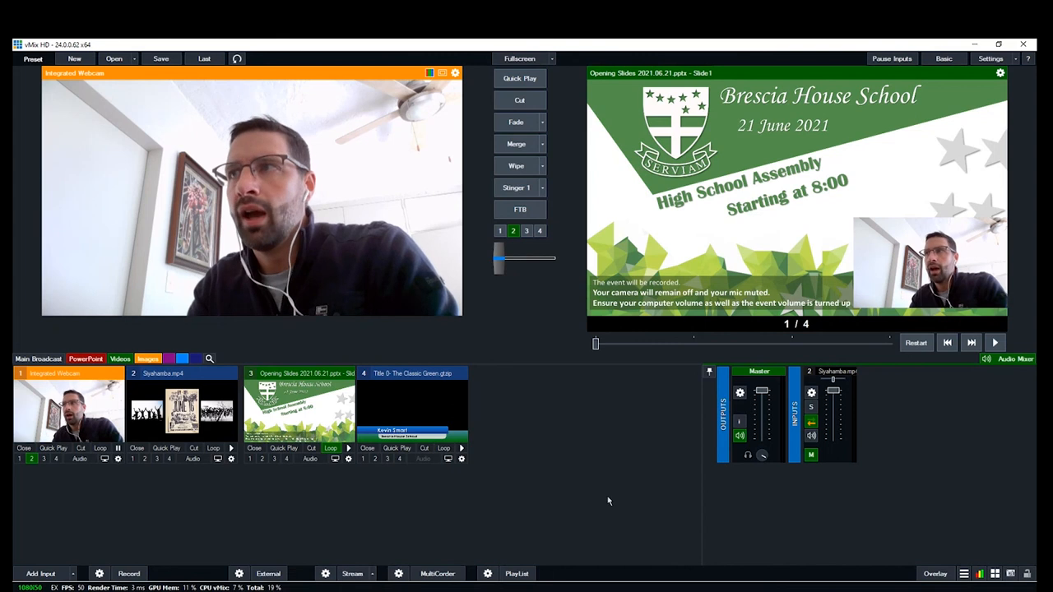
mouse_move(418, 543)
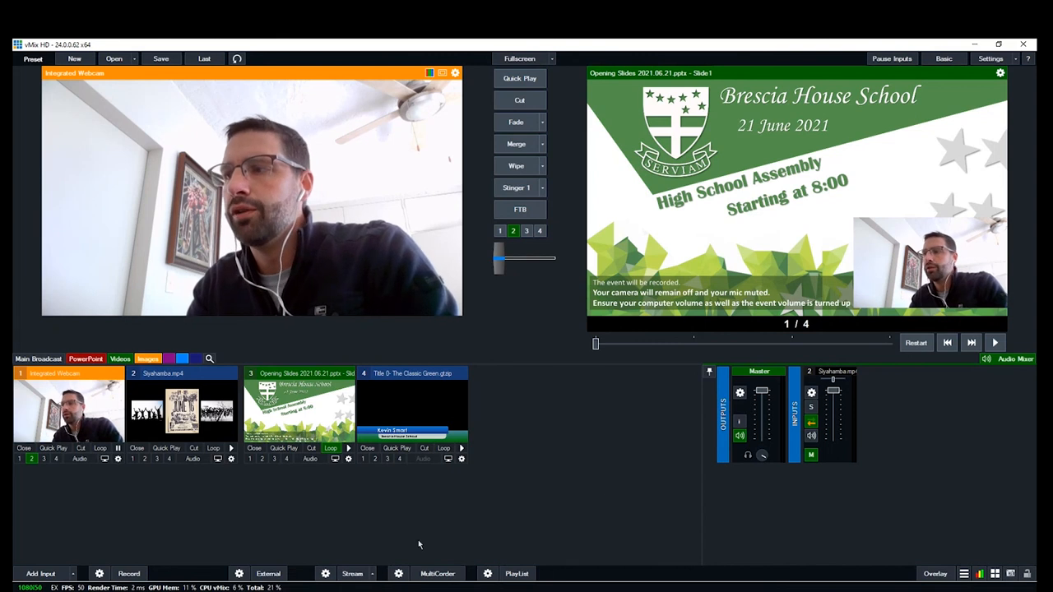
mouse_move(507, 497)
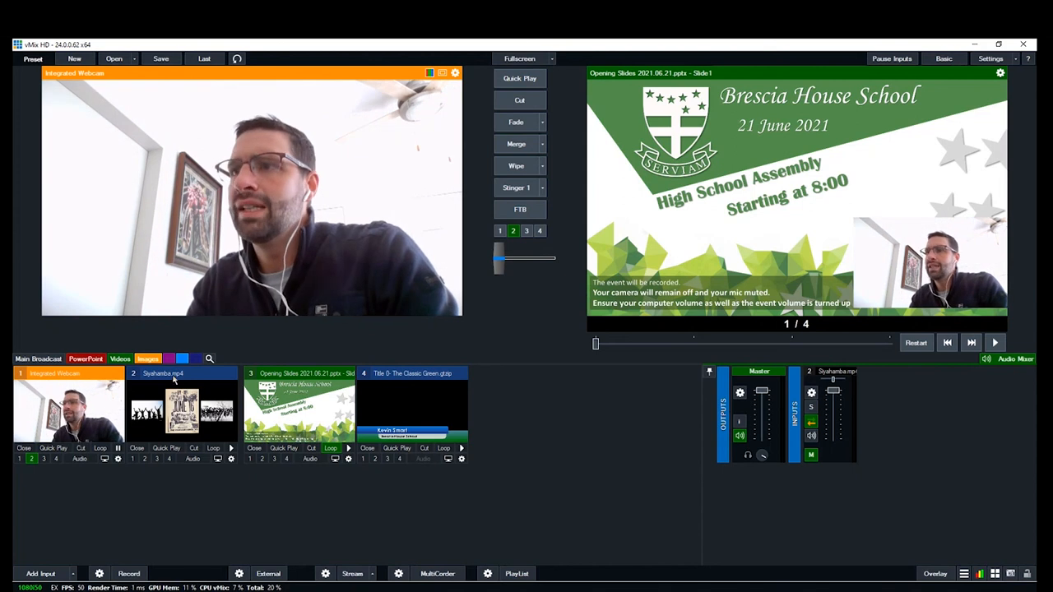
Cut the Siyahamba hymn video live with the webcam inset still on top
left_click(181, 411)
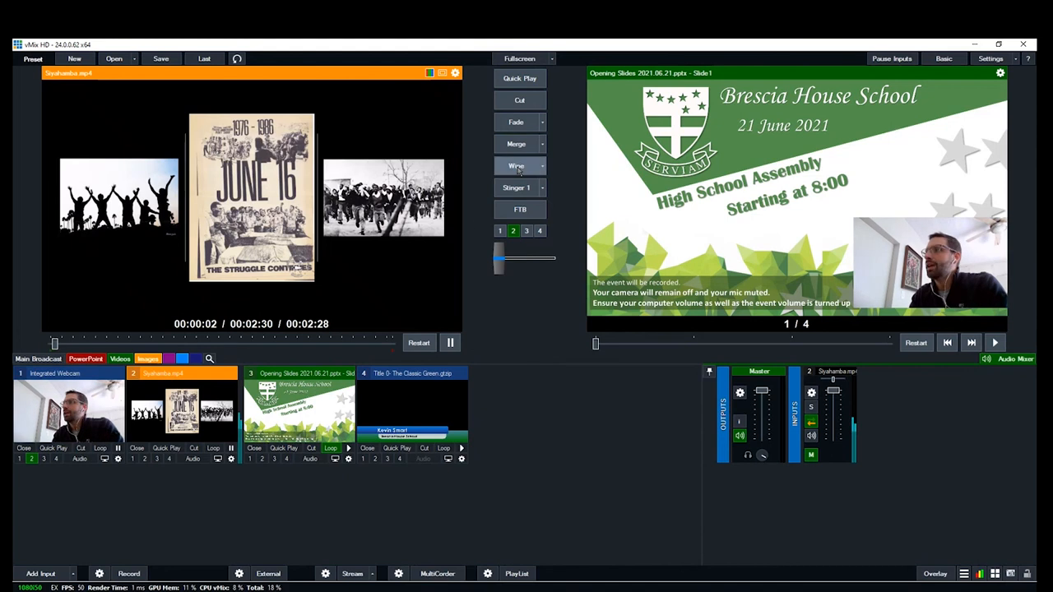
left_click(520, 101)
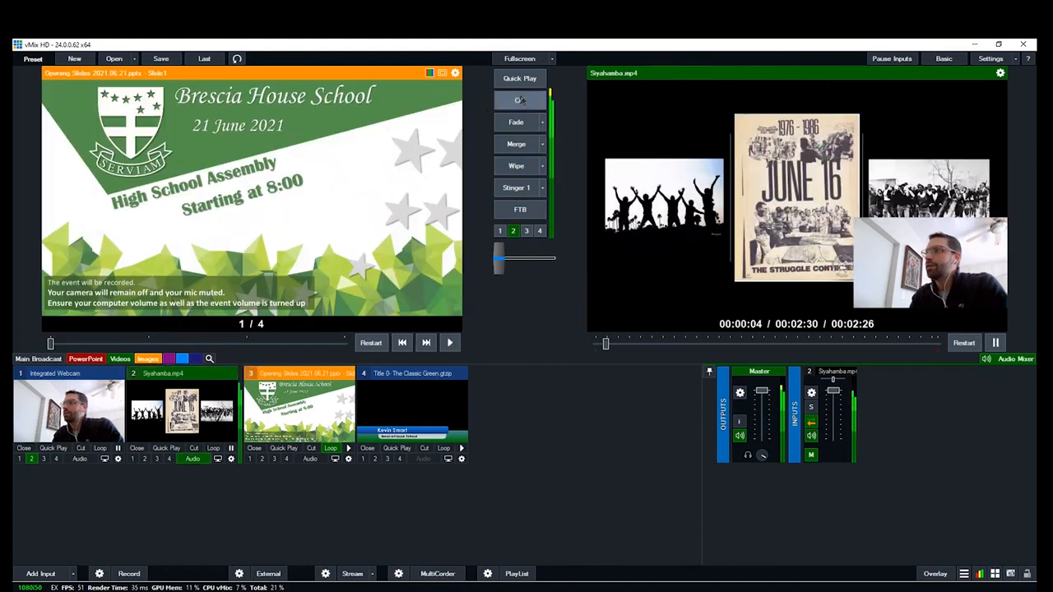